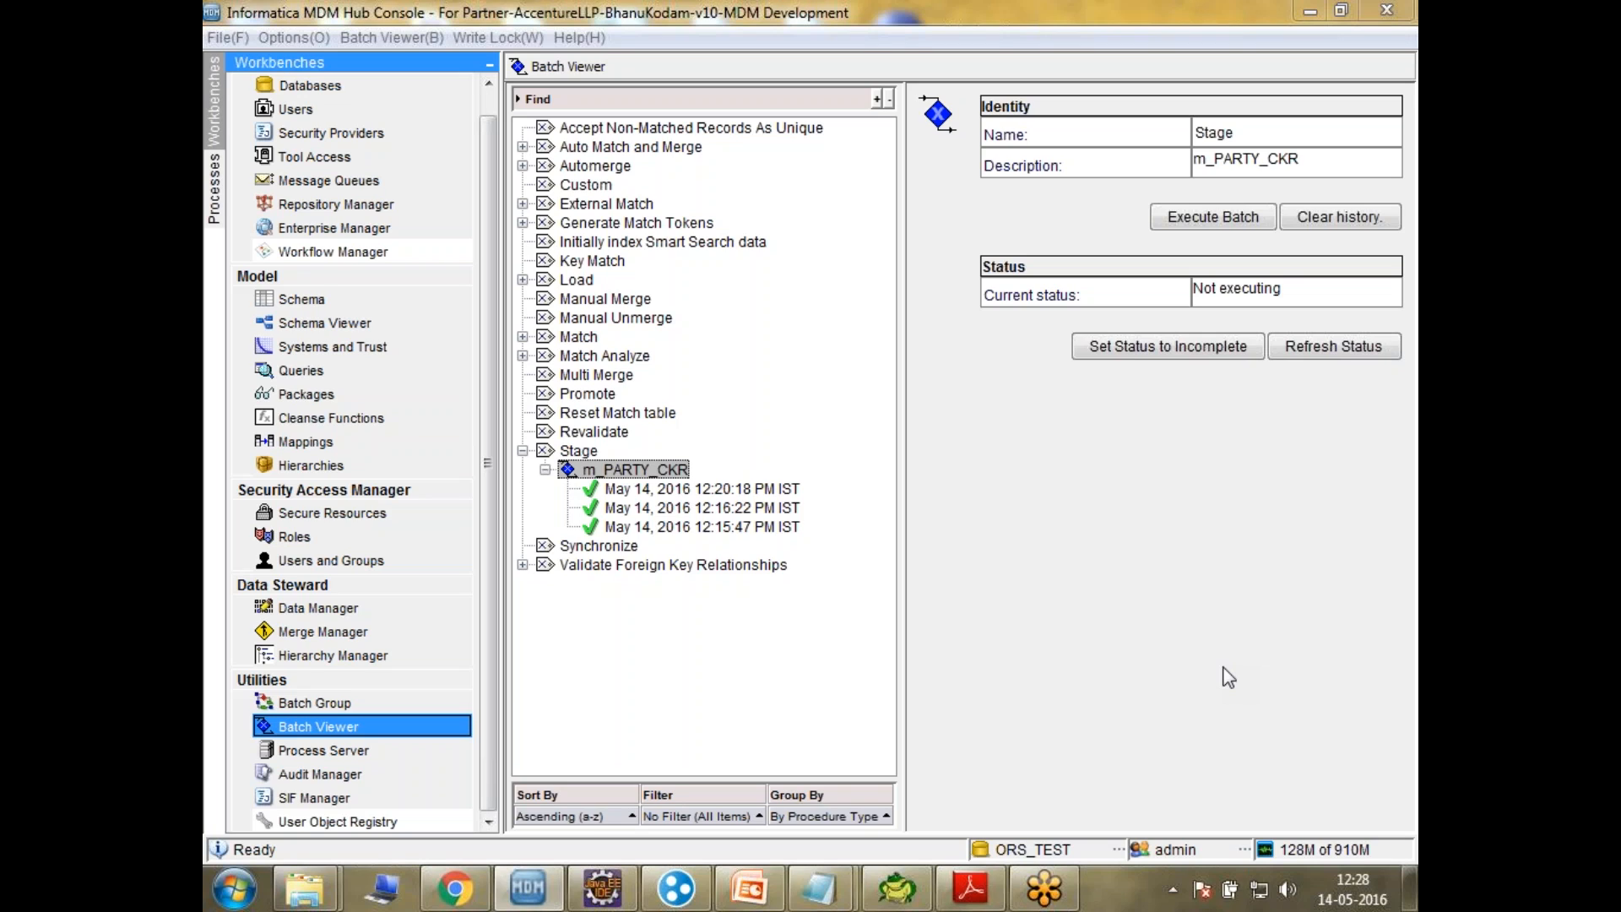
mouse_move(994, 829)
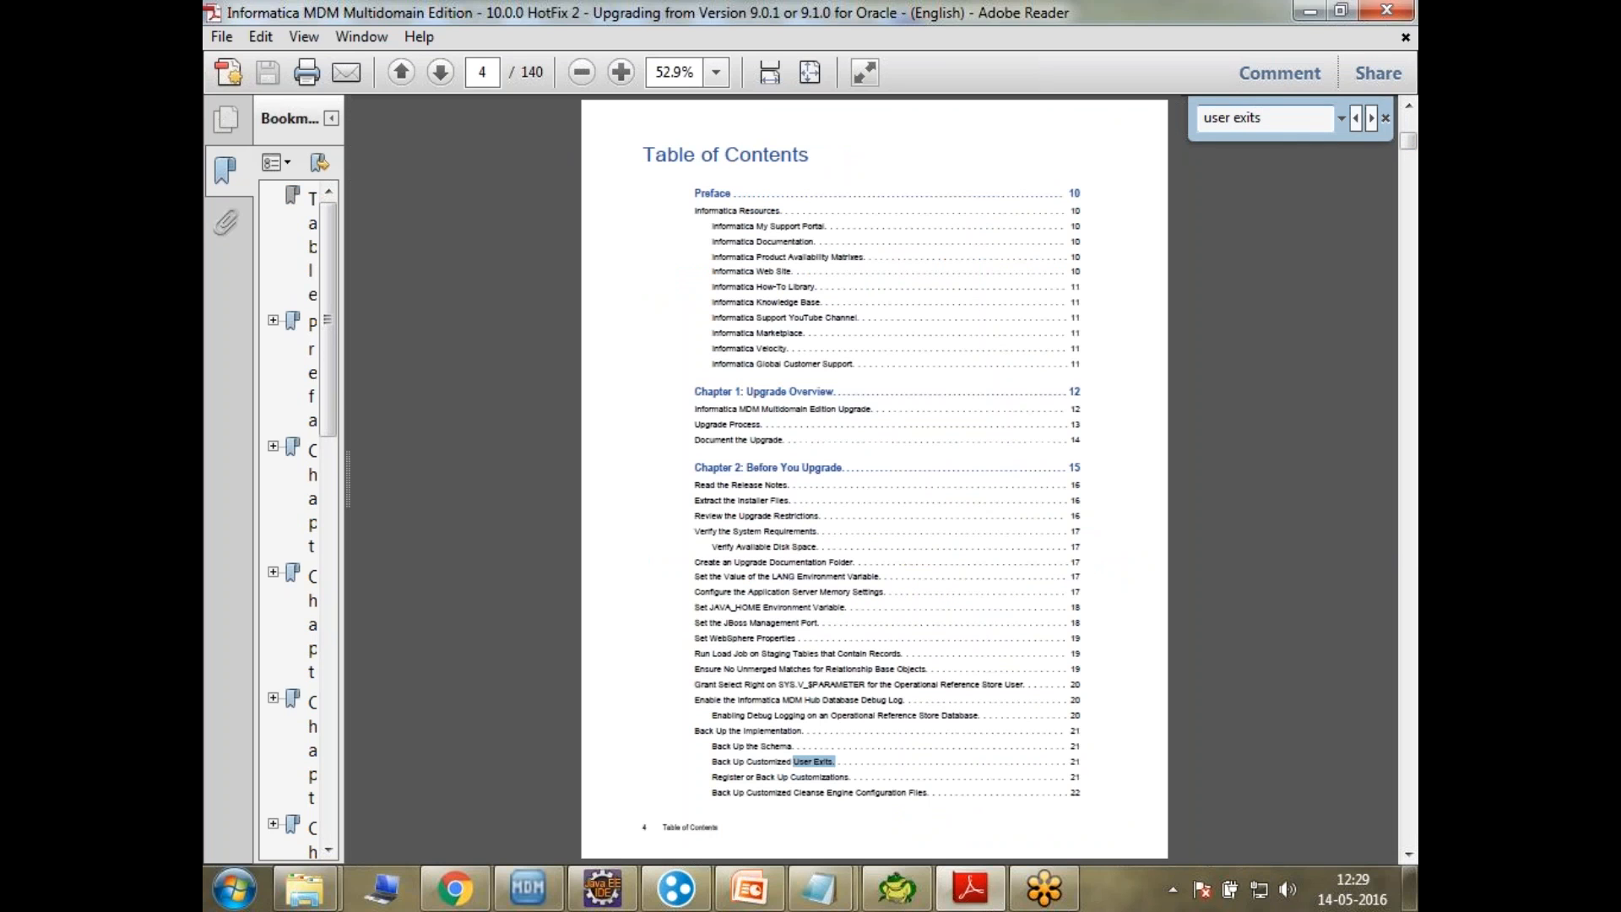
Jump to the Enable PL/SQL User Exits section via the 'user exits' search and zoom to 93.5%
click(1369, 118)
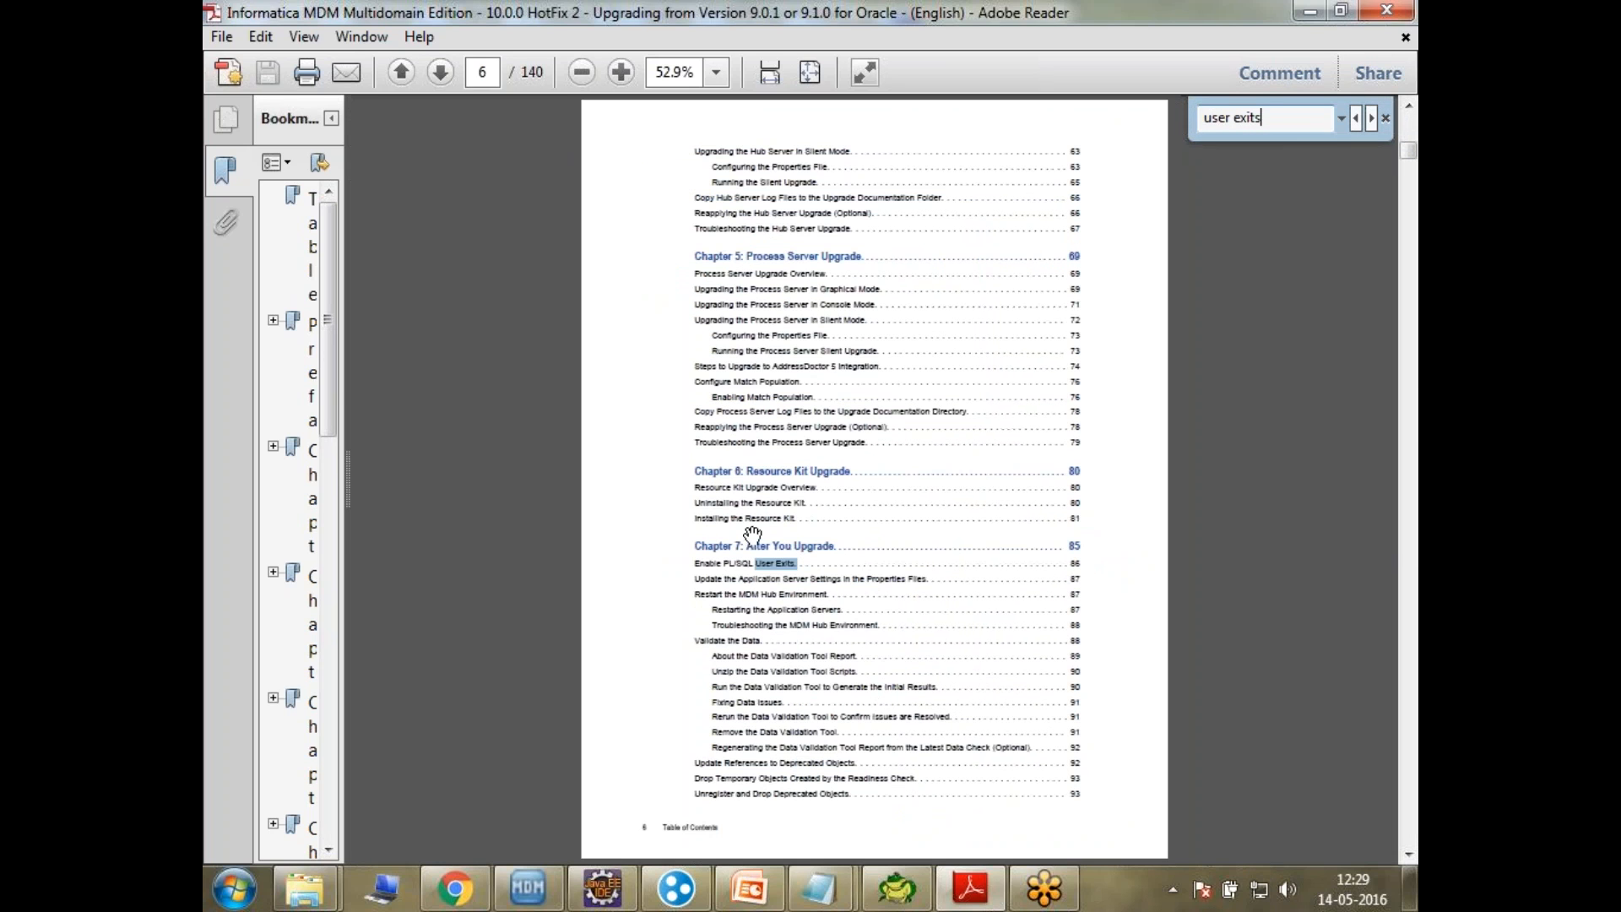
click(775, 562)
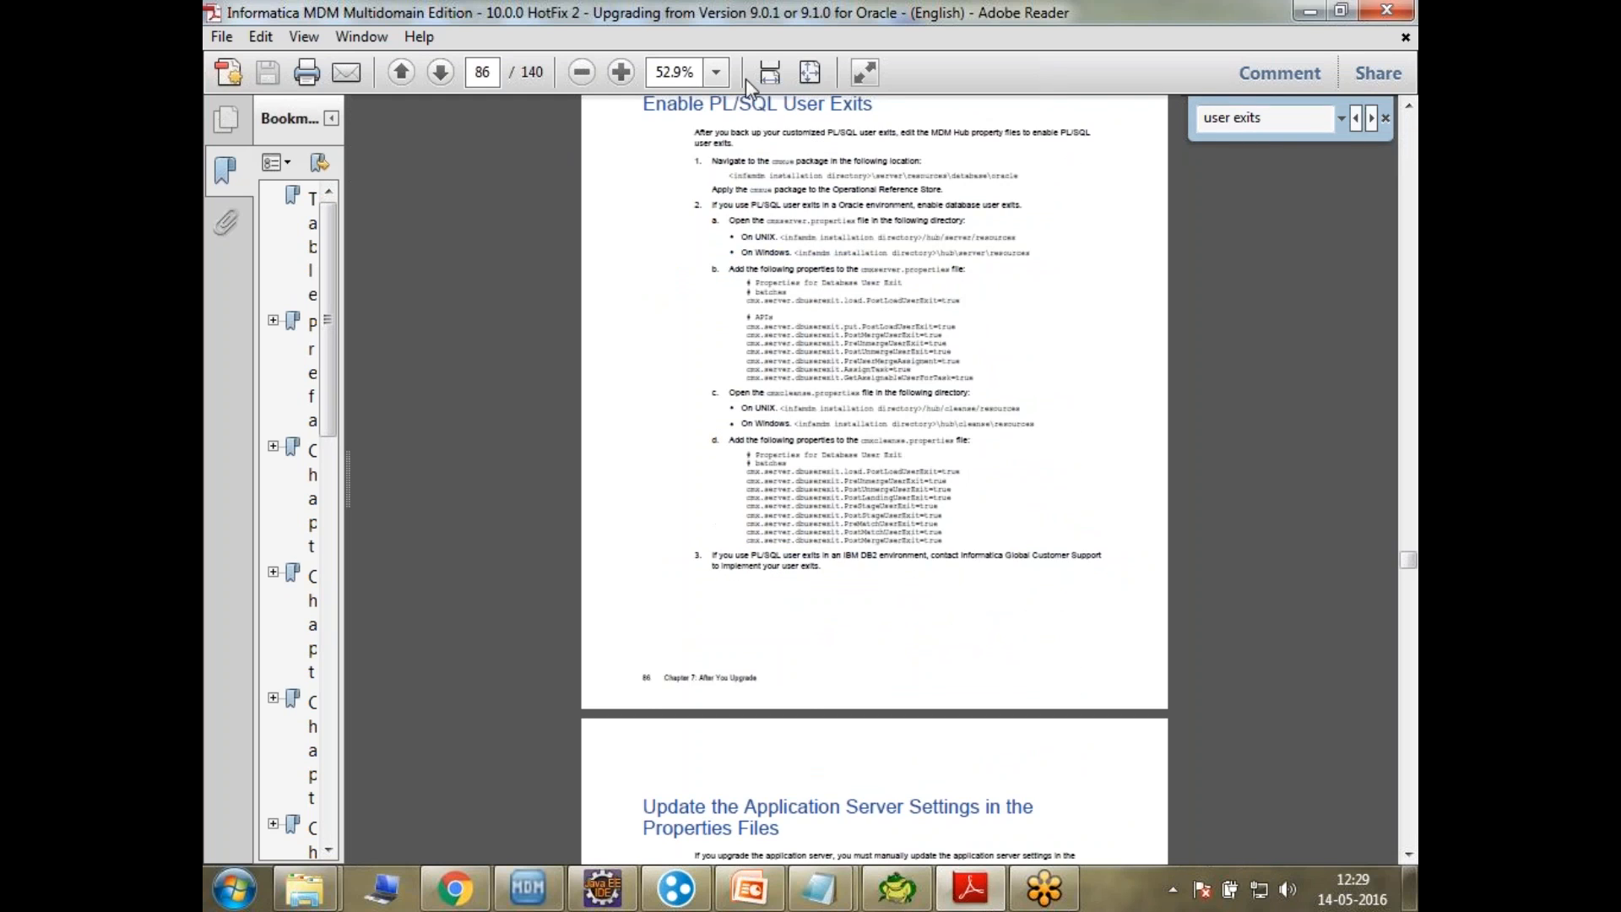
click(620, 73)
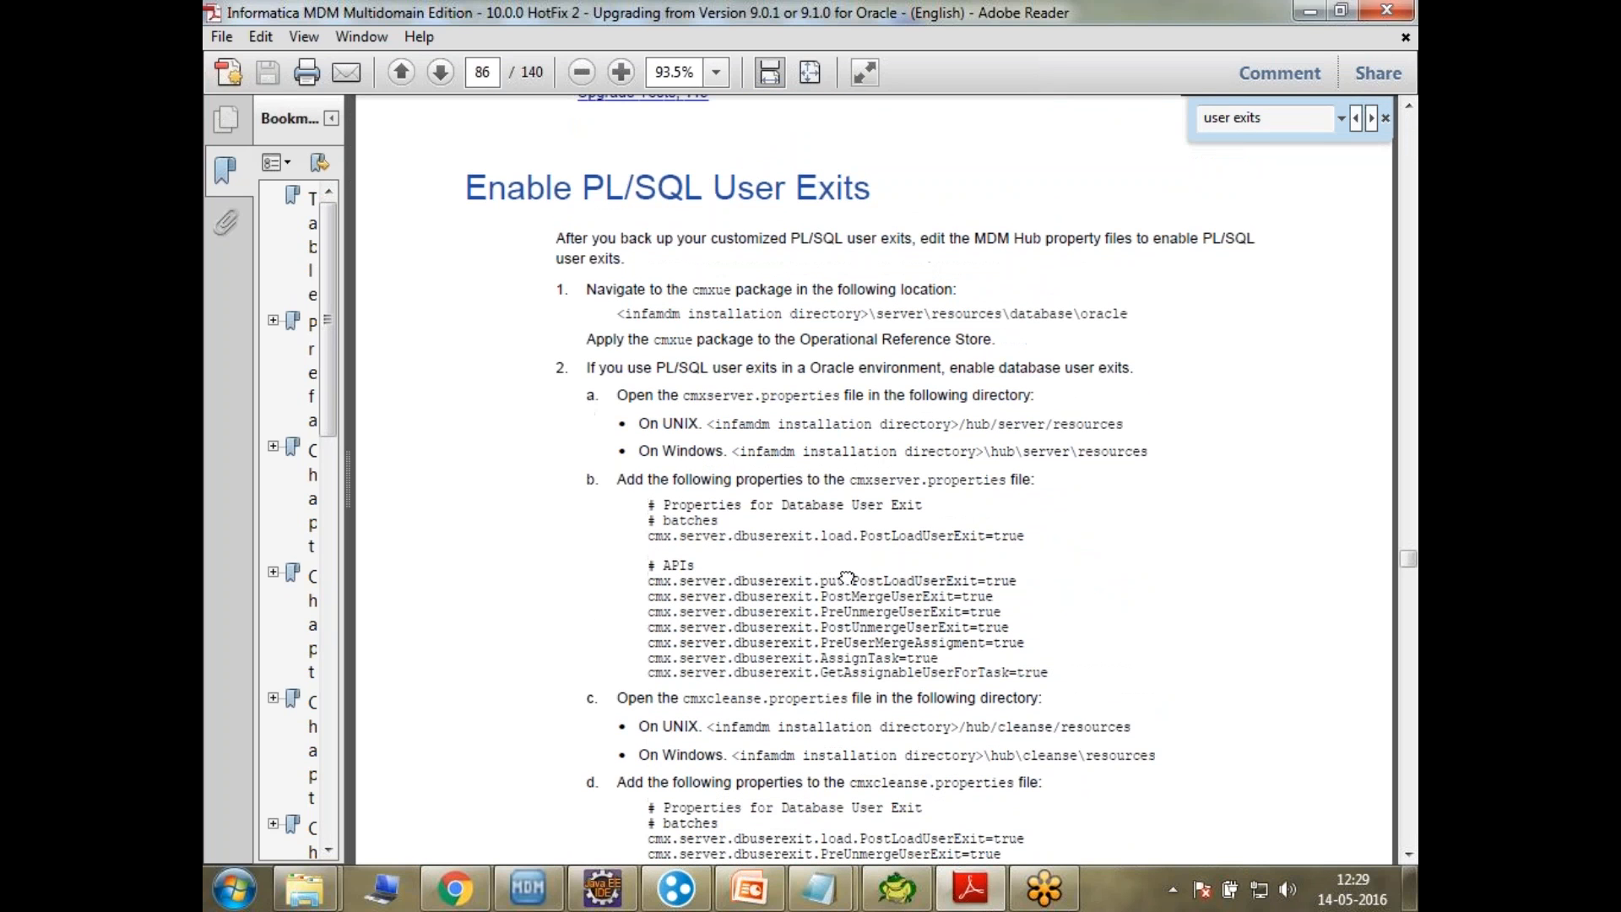
mouse_move(481, 194)
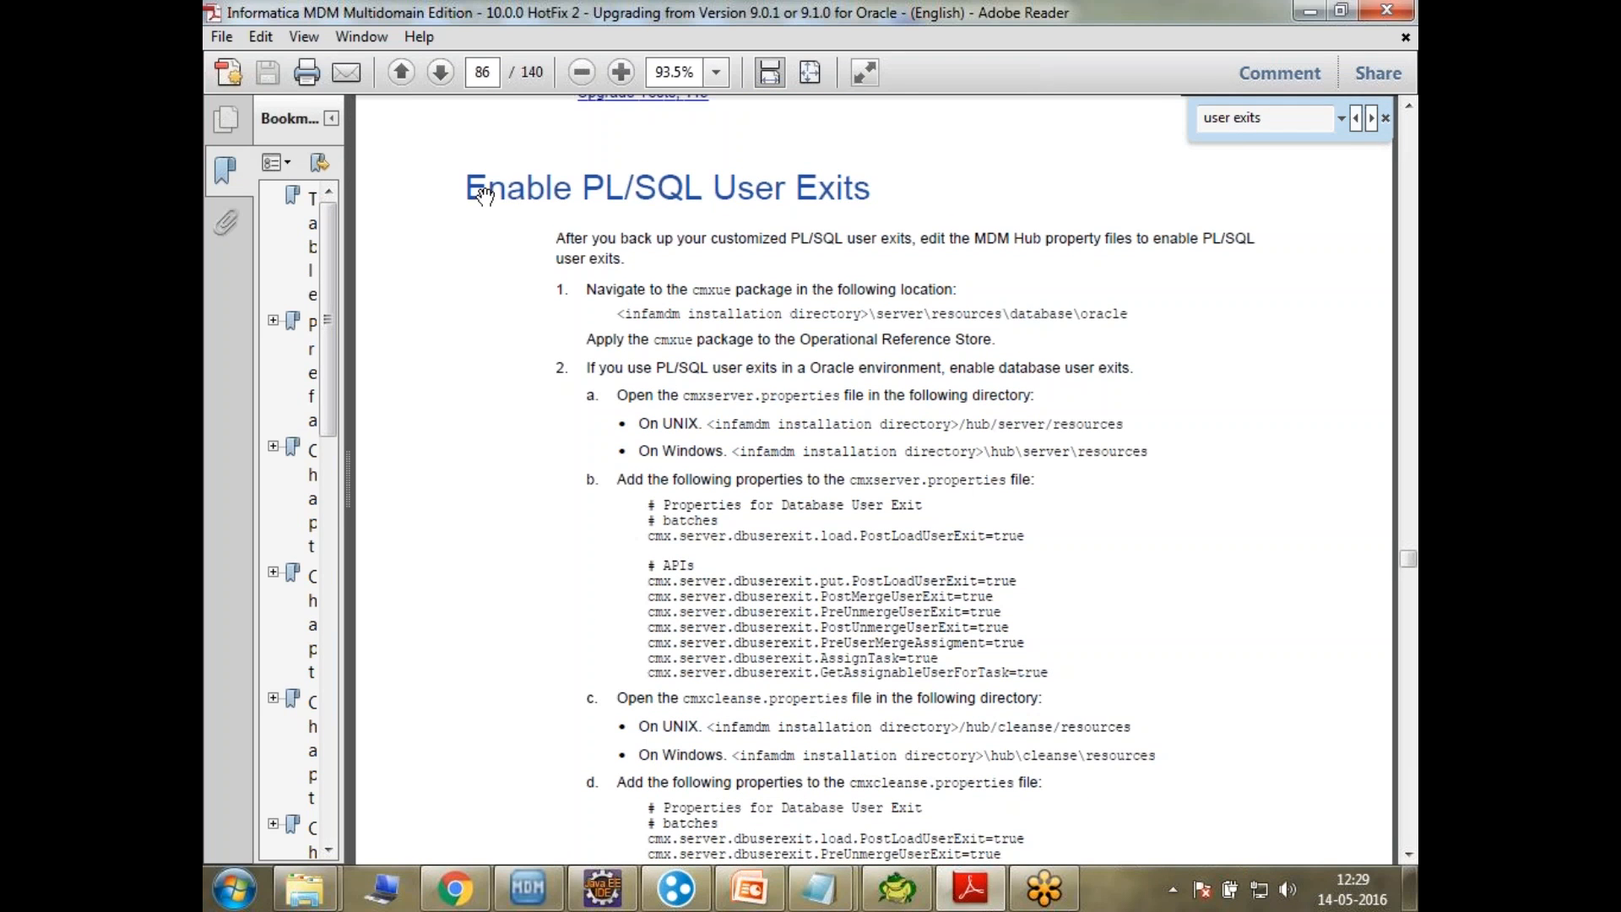
mouse_move(775, 230)
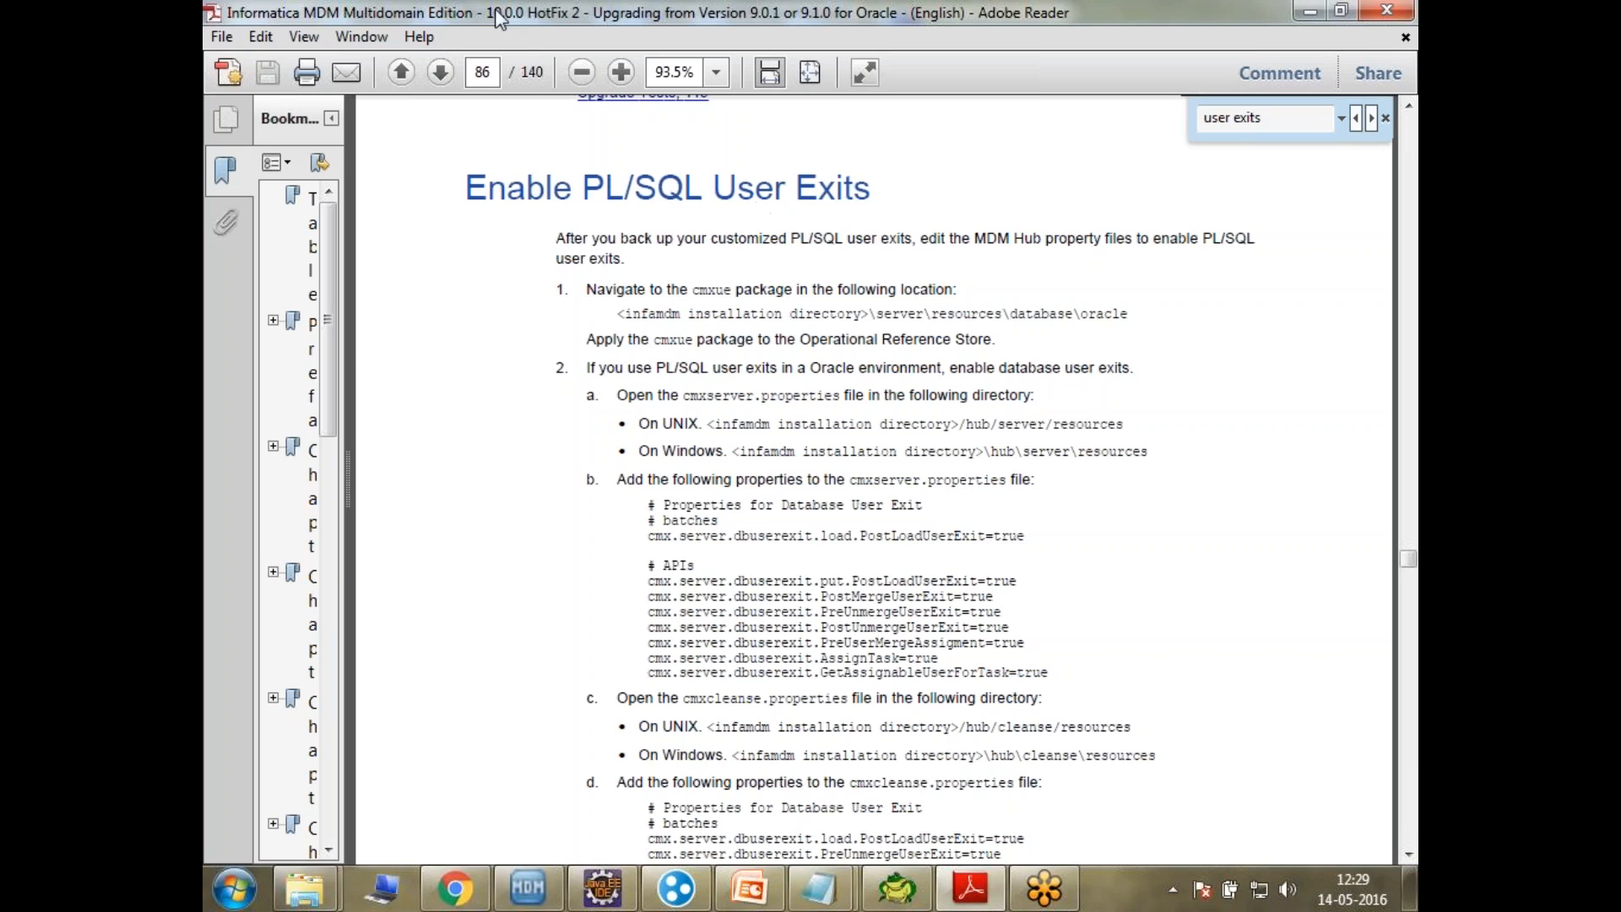
mouse_move(692, 326)
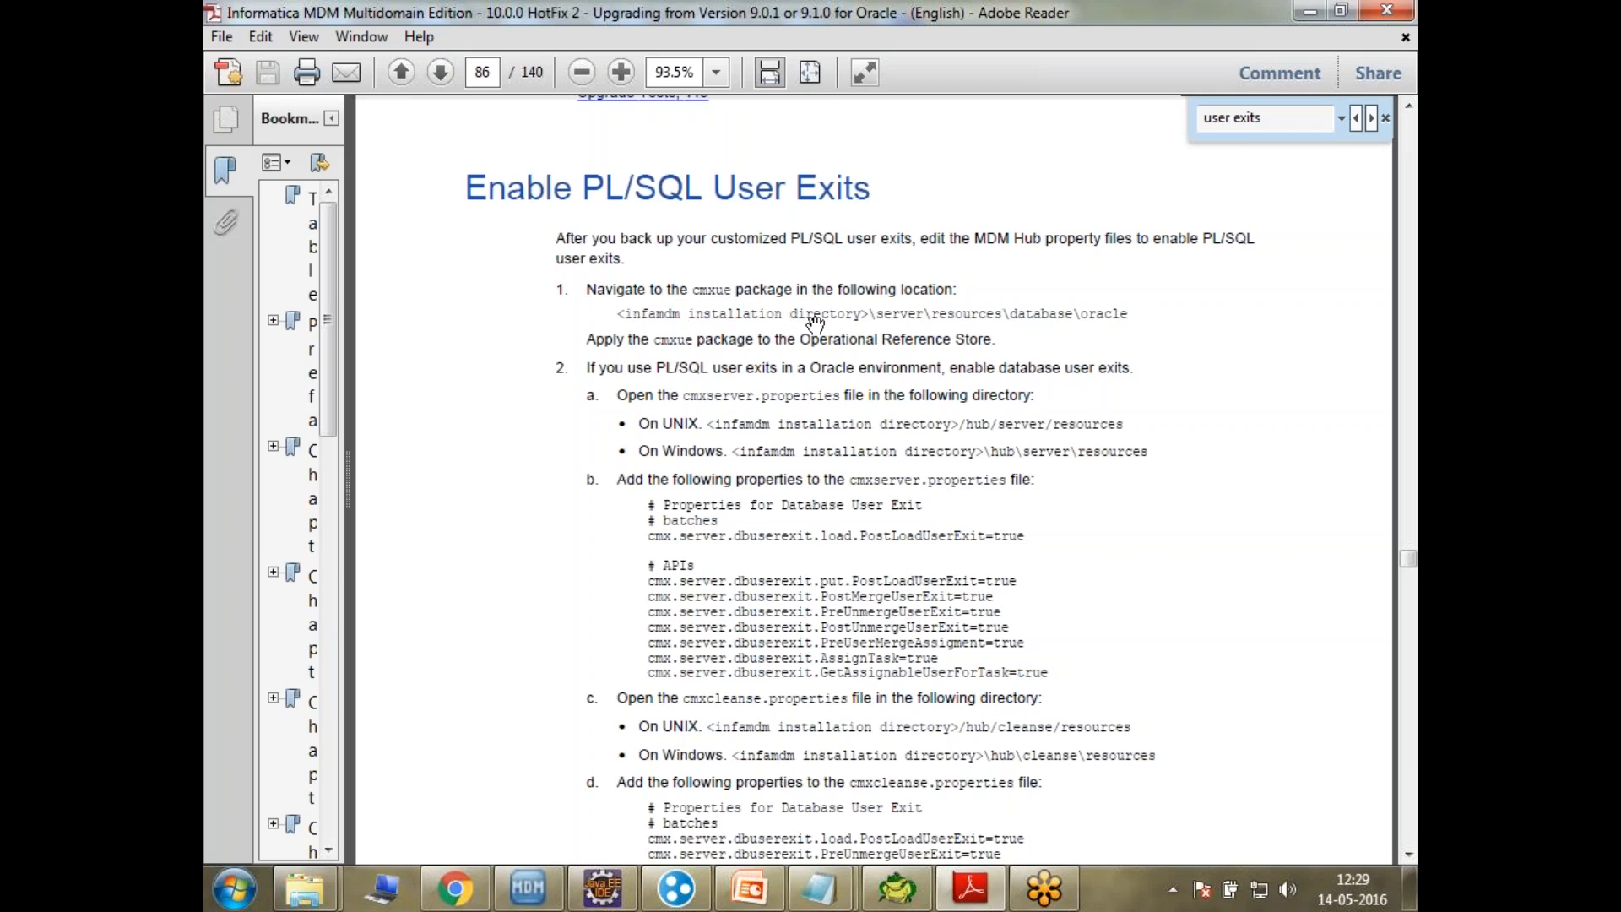
mouse_move(677, 457)
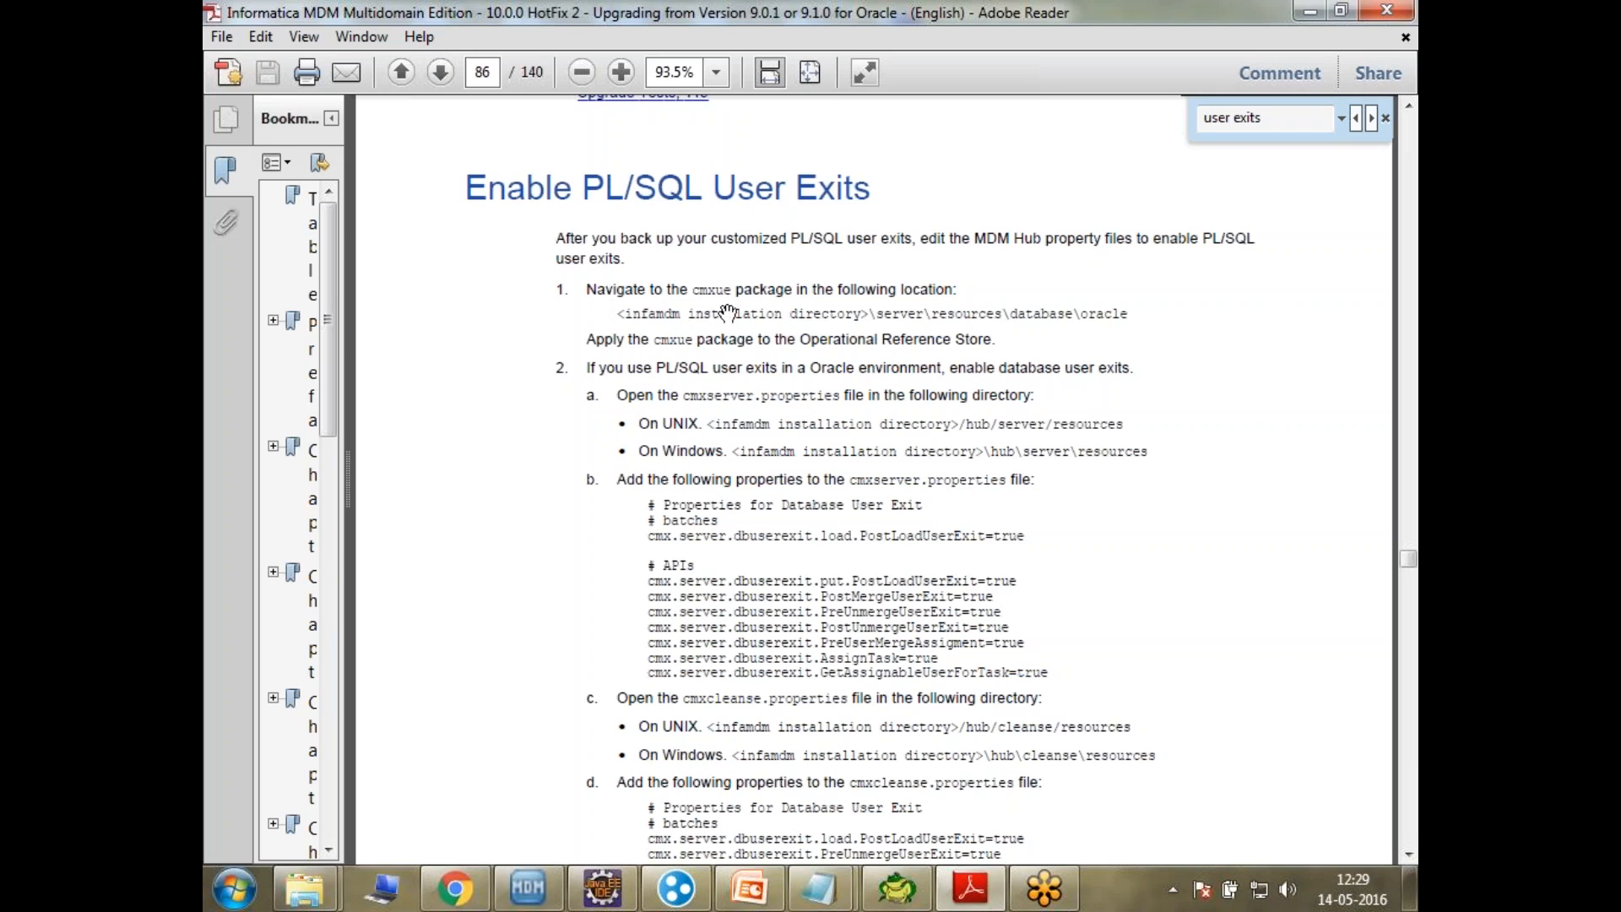
mouse_move(694, 343)
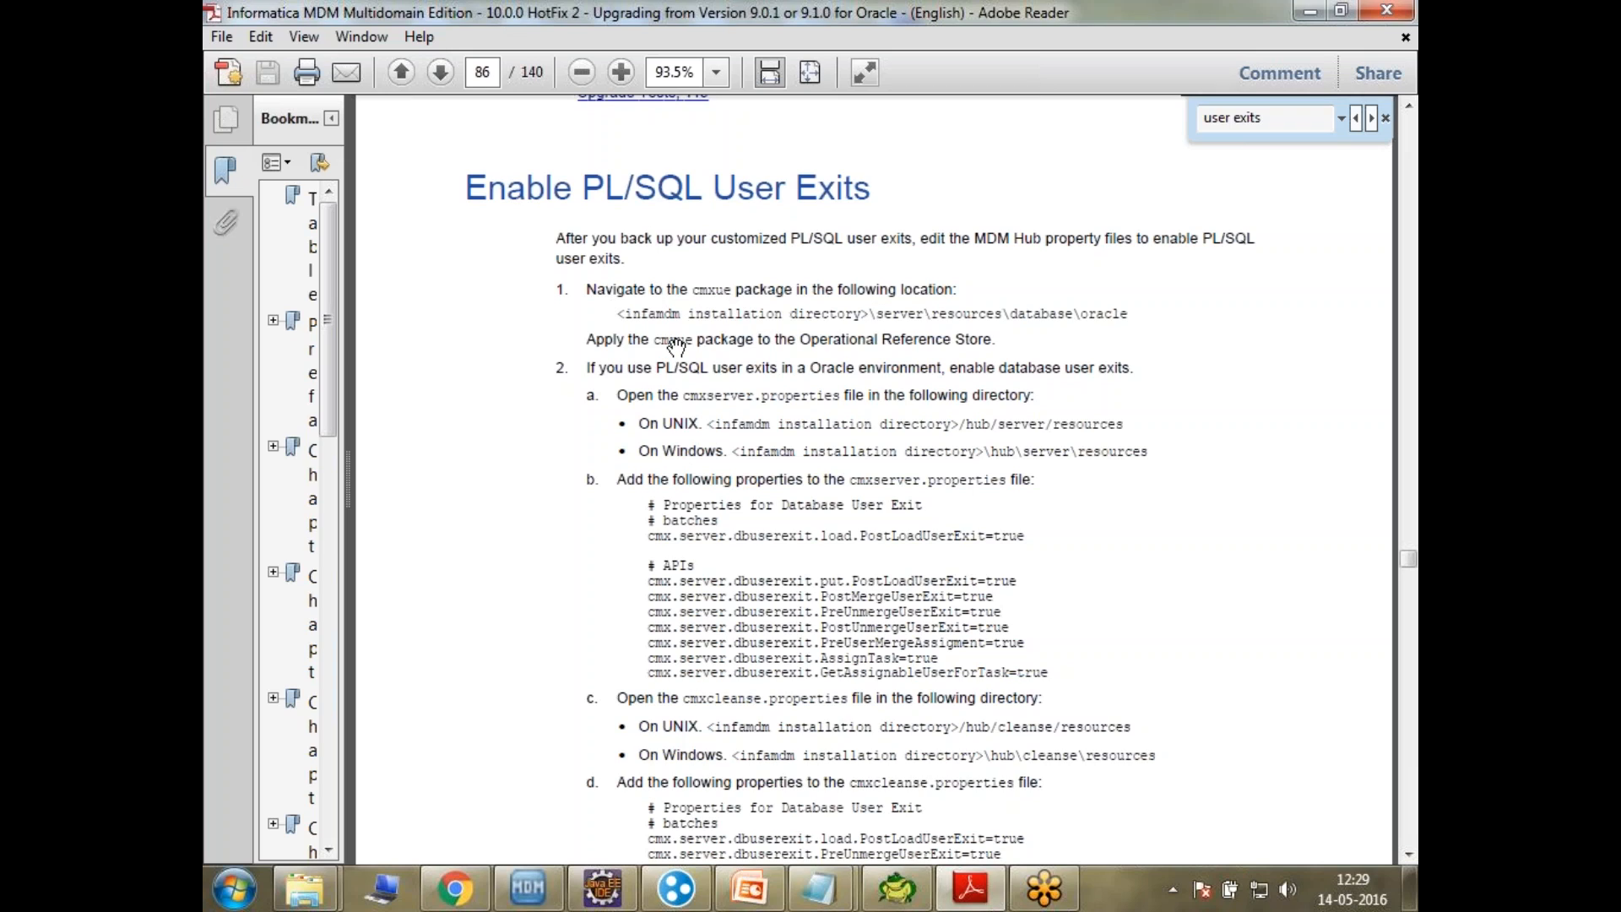
mouse_move(789, 350)
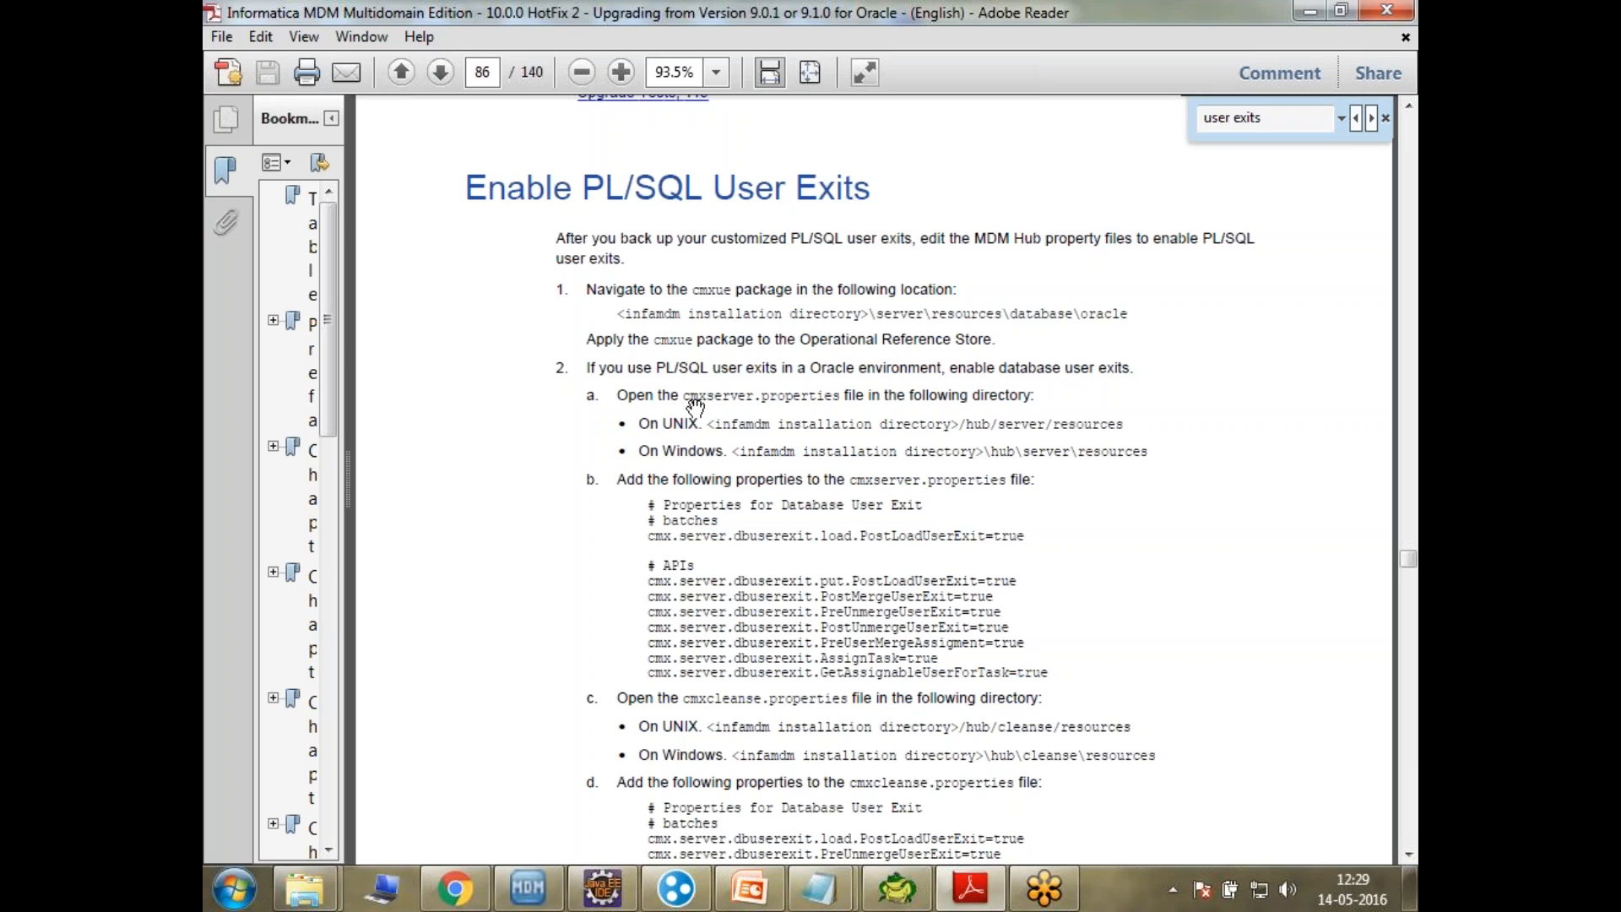
mouse_move(1122, 467)
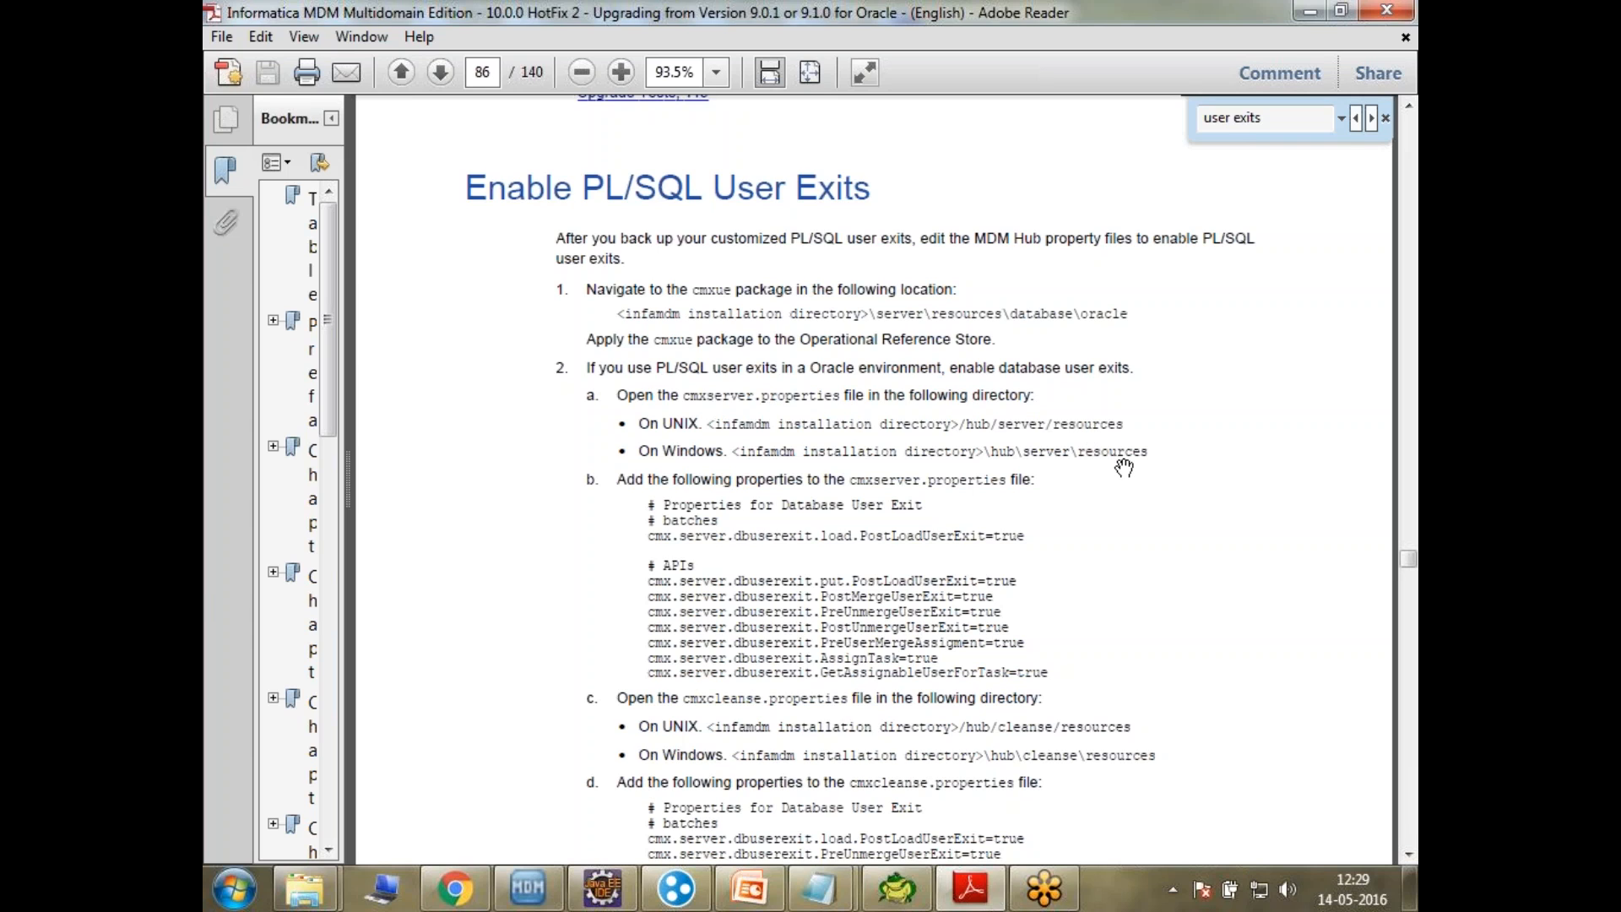
click(231, 886)
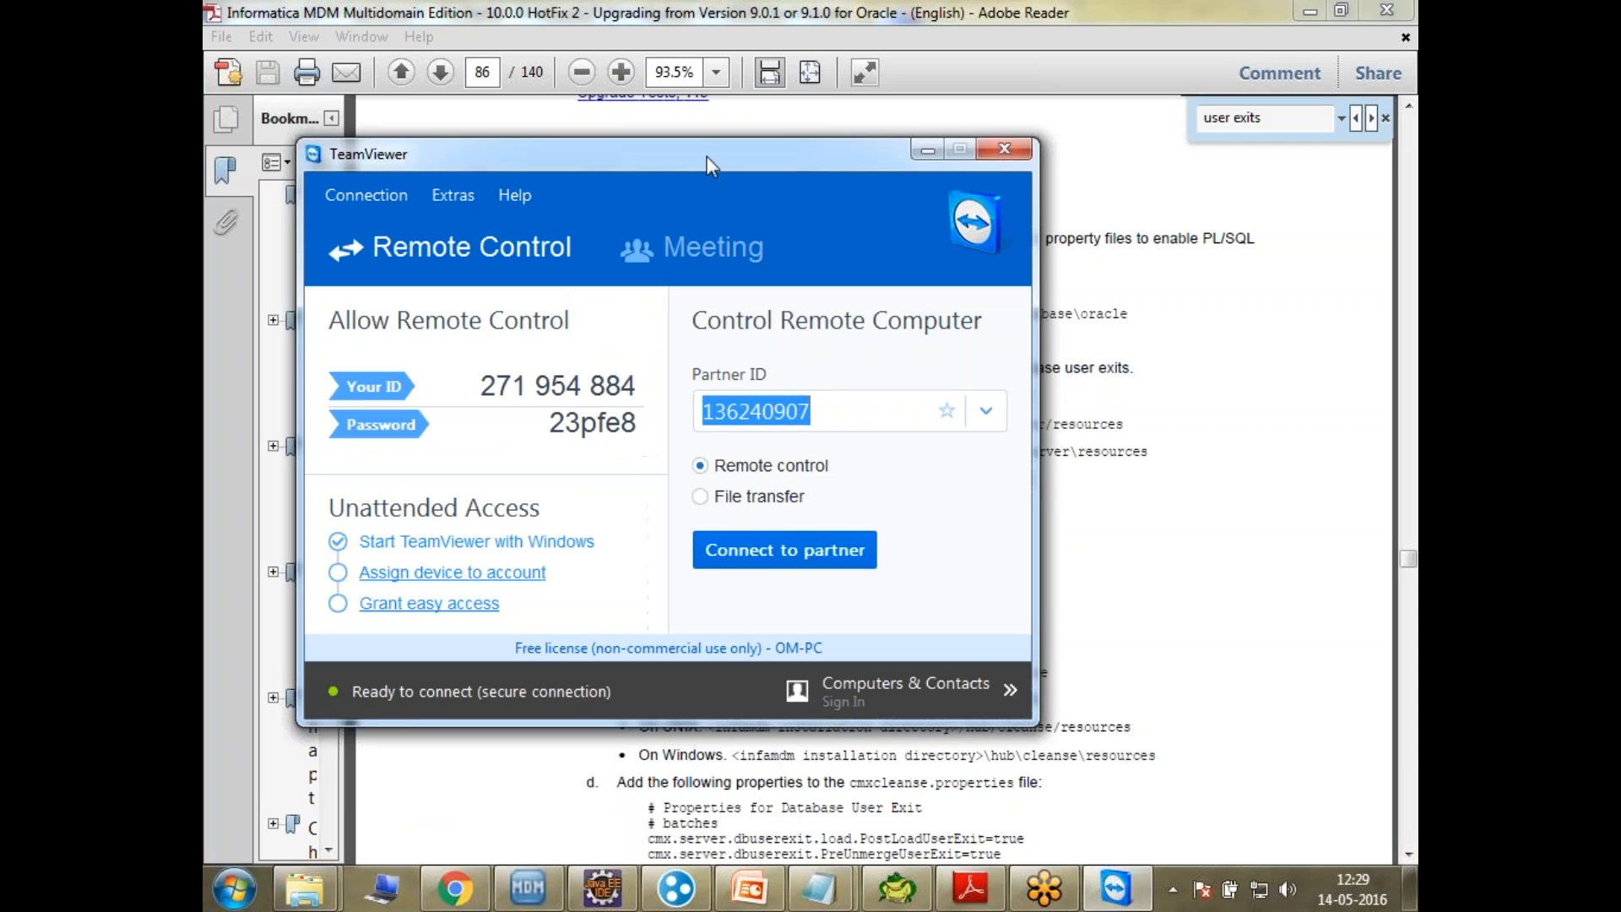
Connect to the remote partner computer SUNIL-PC showing the C:\infamdm\hub folder
click(1001, 149)
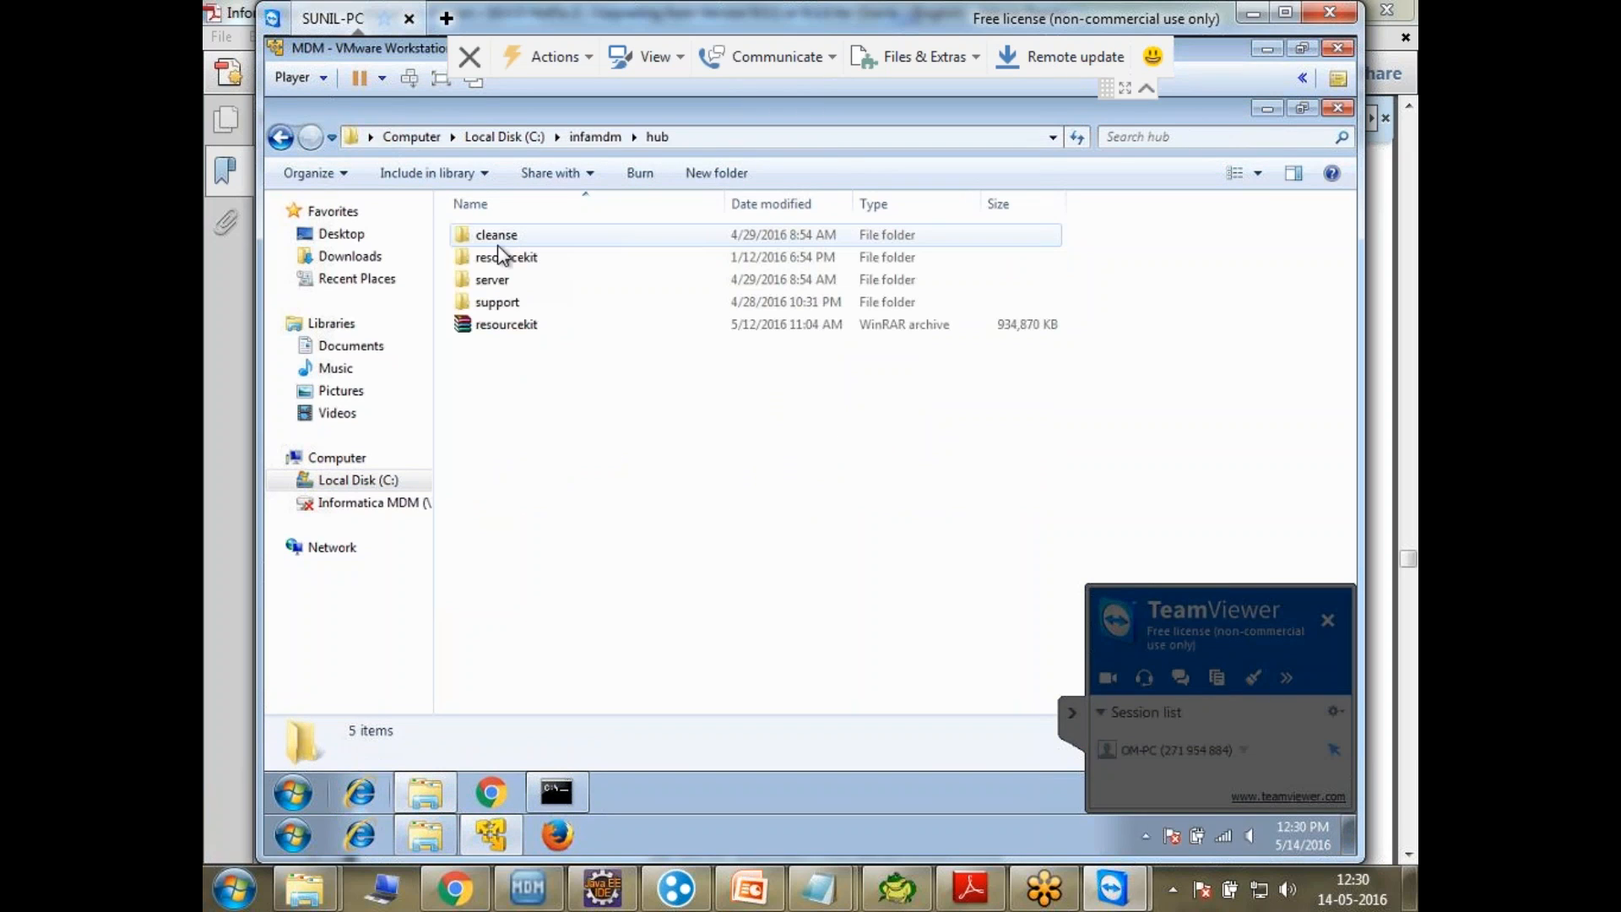
Open hub\server\resources\cmxserver.properties in Notepad on the remote machine
double_click(491, 278)
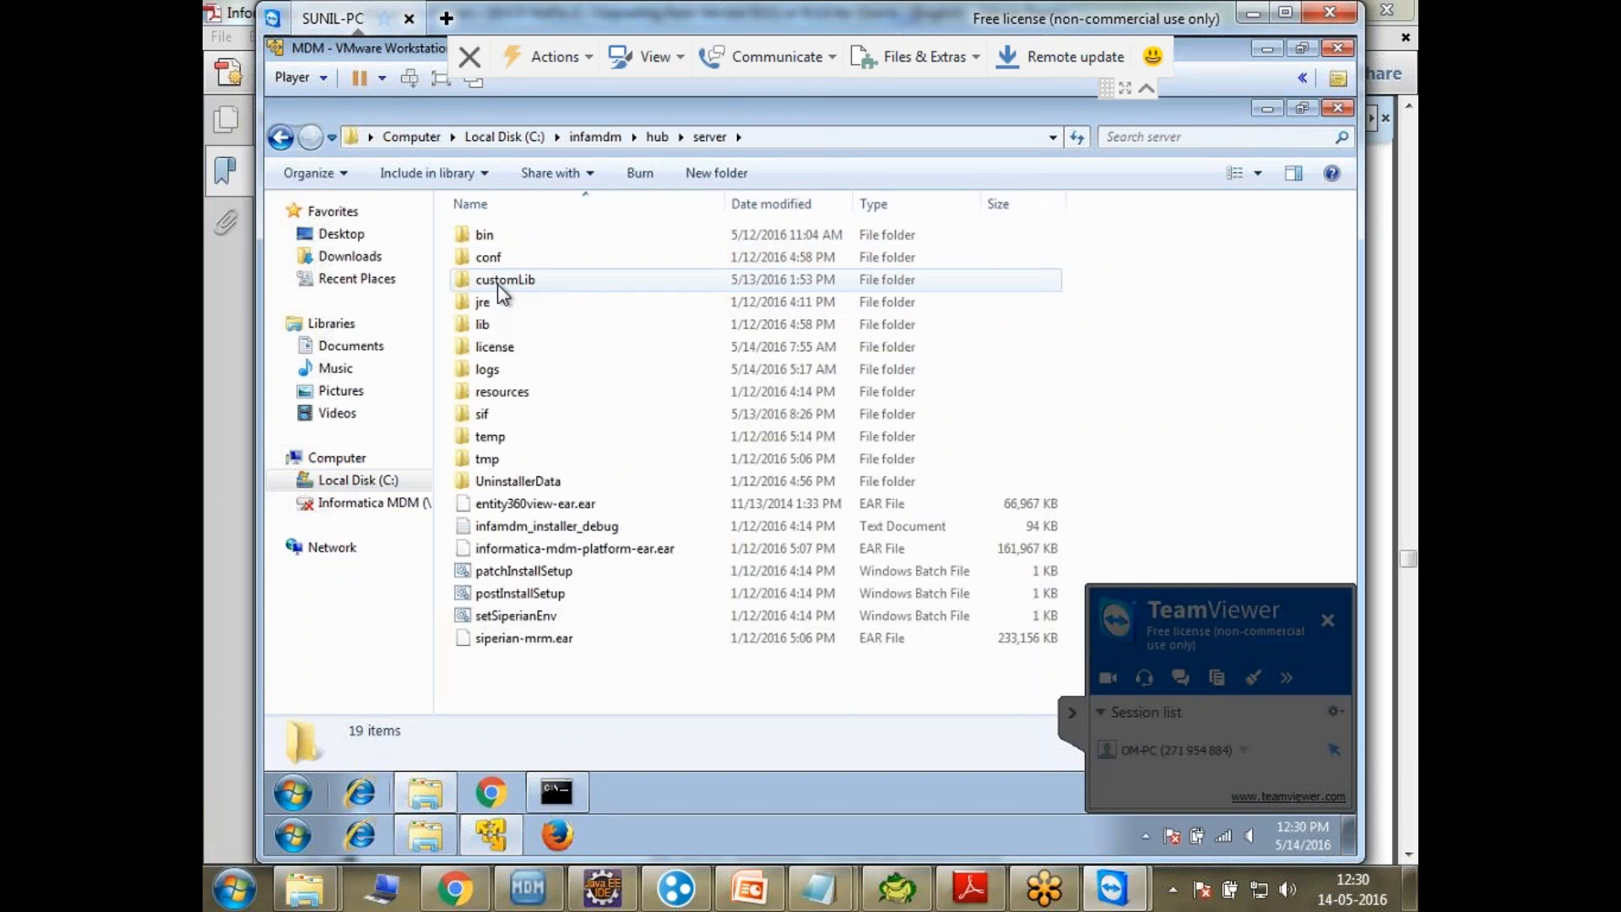
click(505, 278)
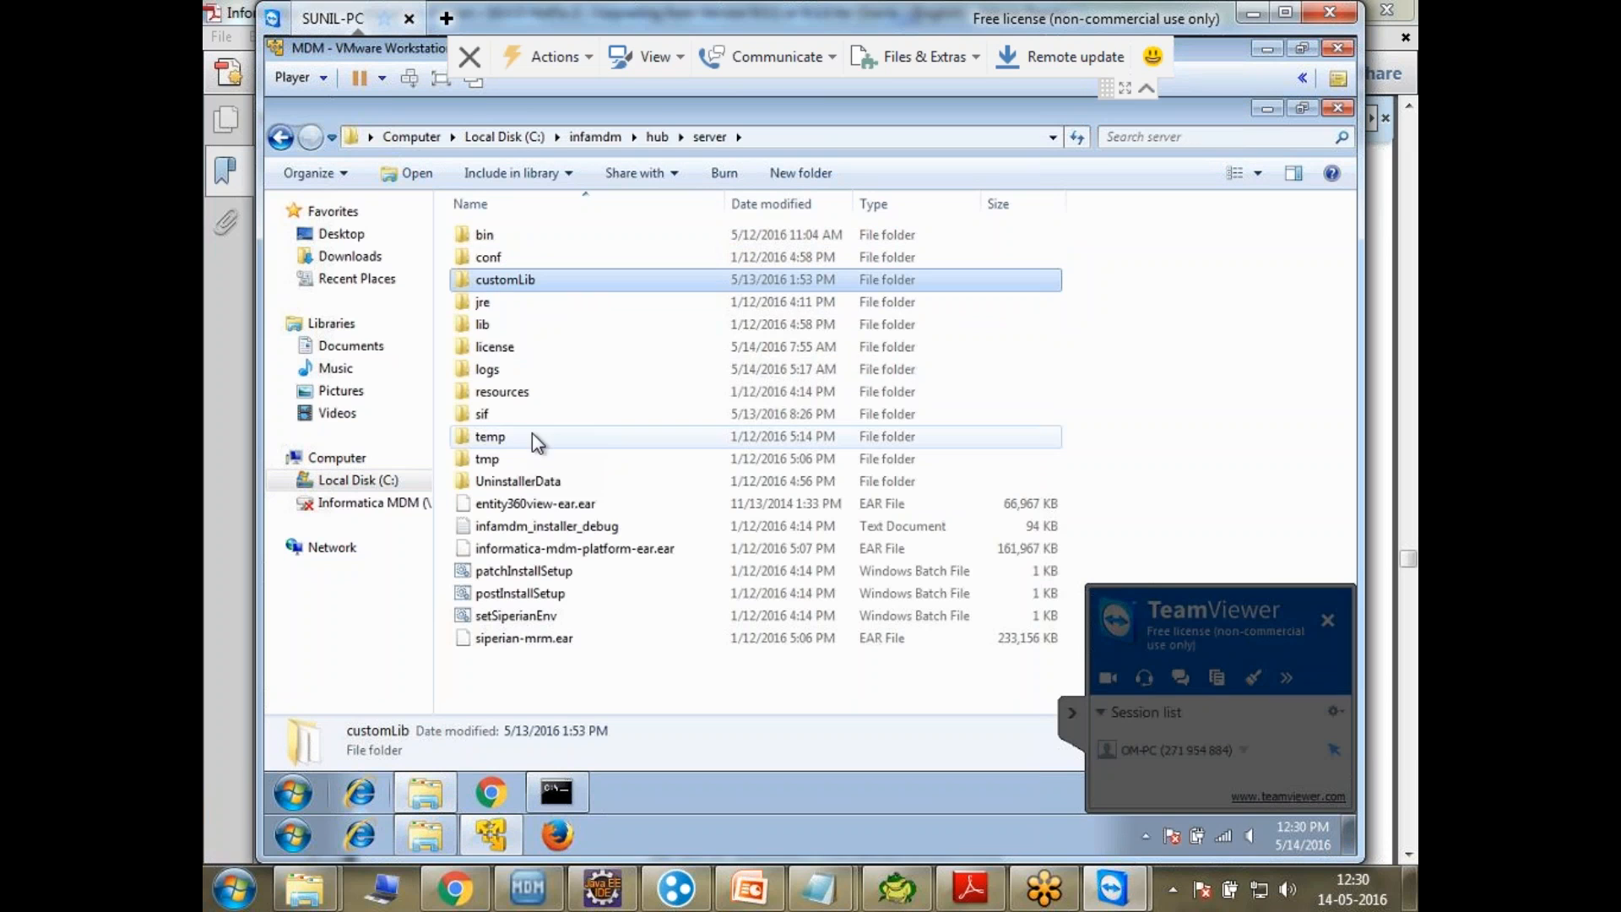
mouse_move(481, 302)
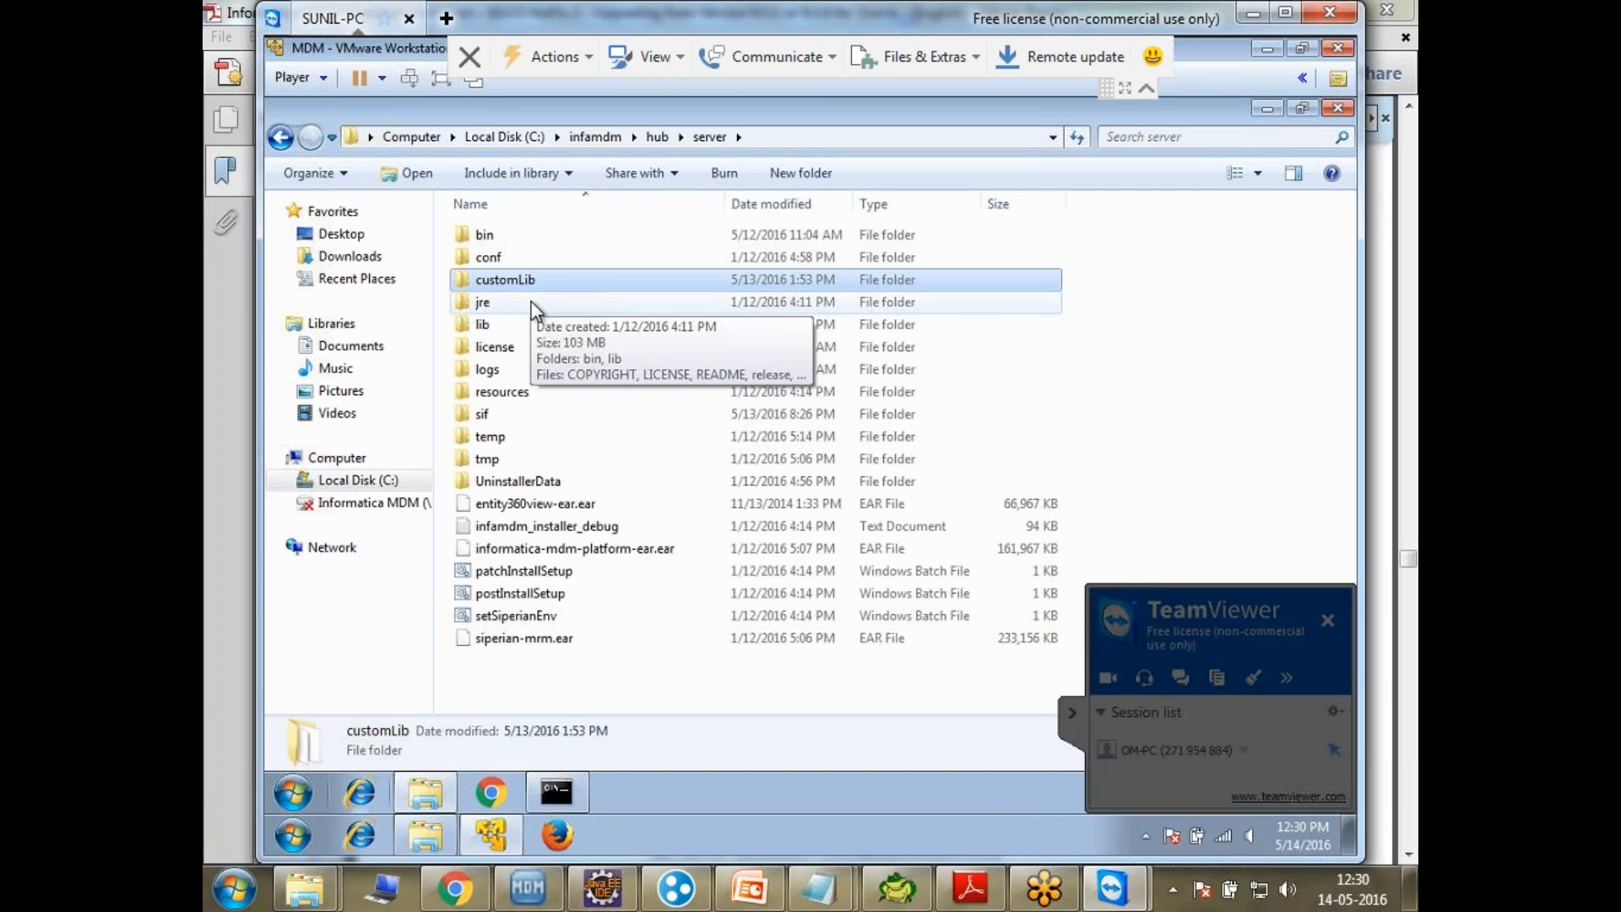
click(966, 886)
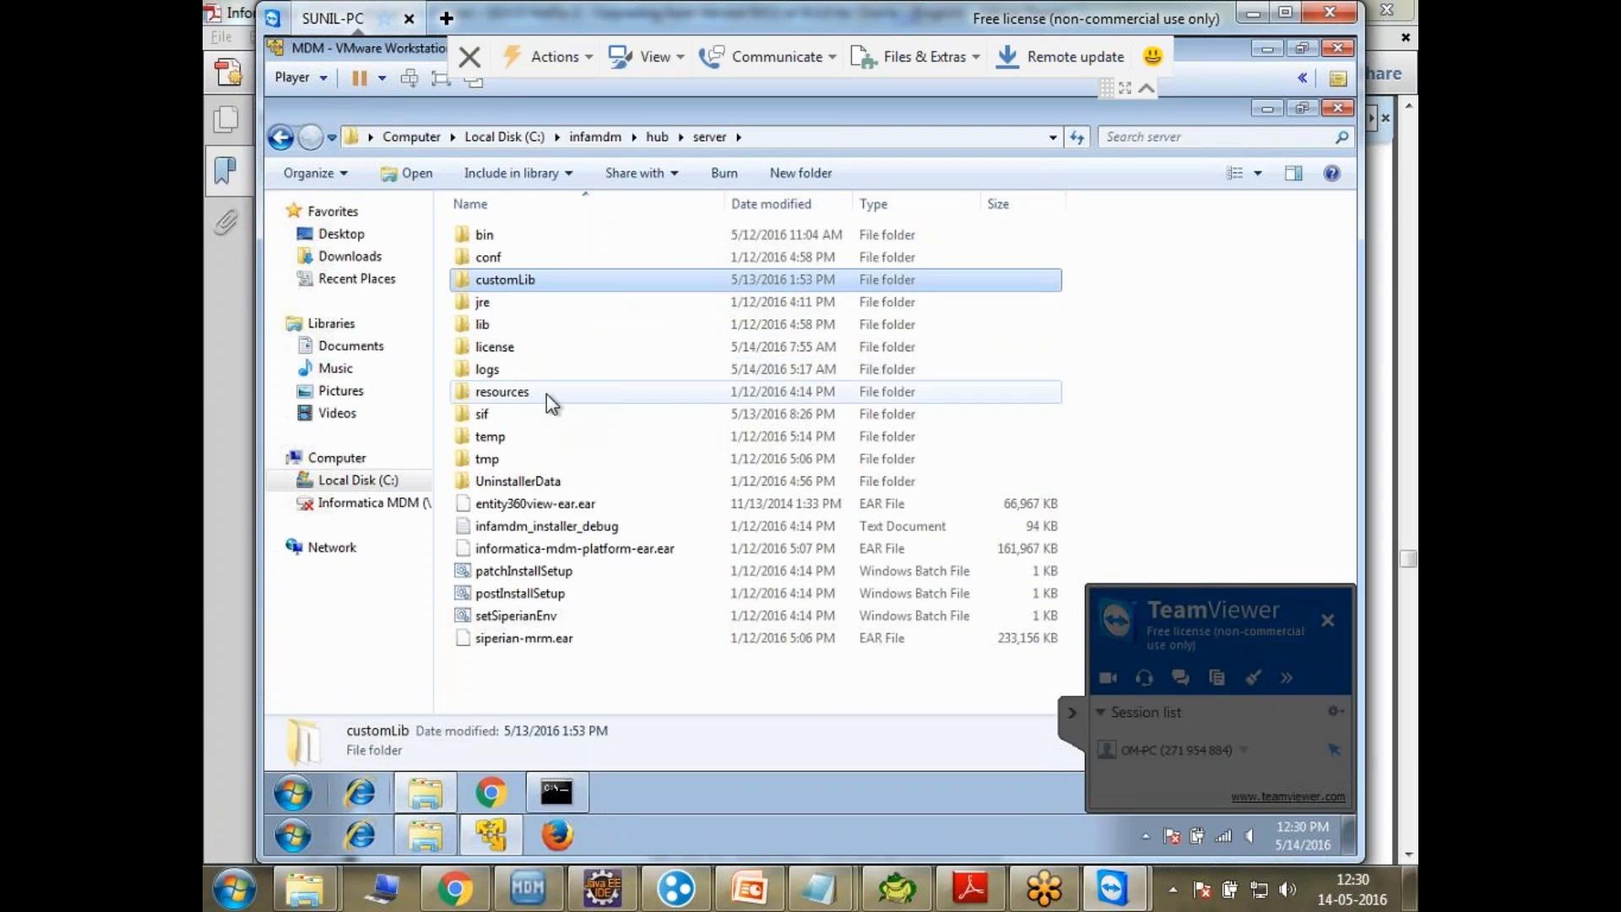
double_click(502, 390)
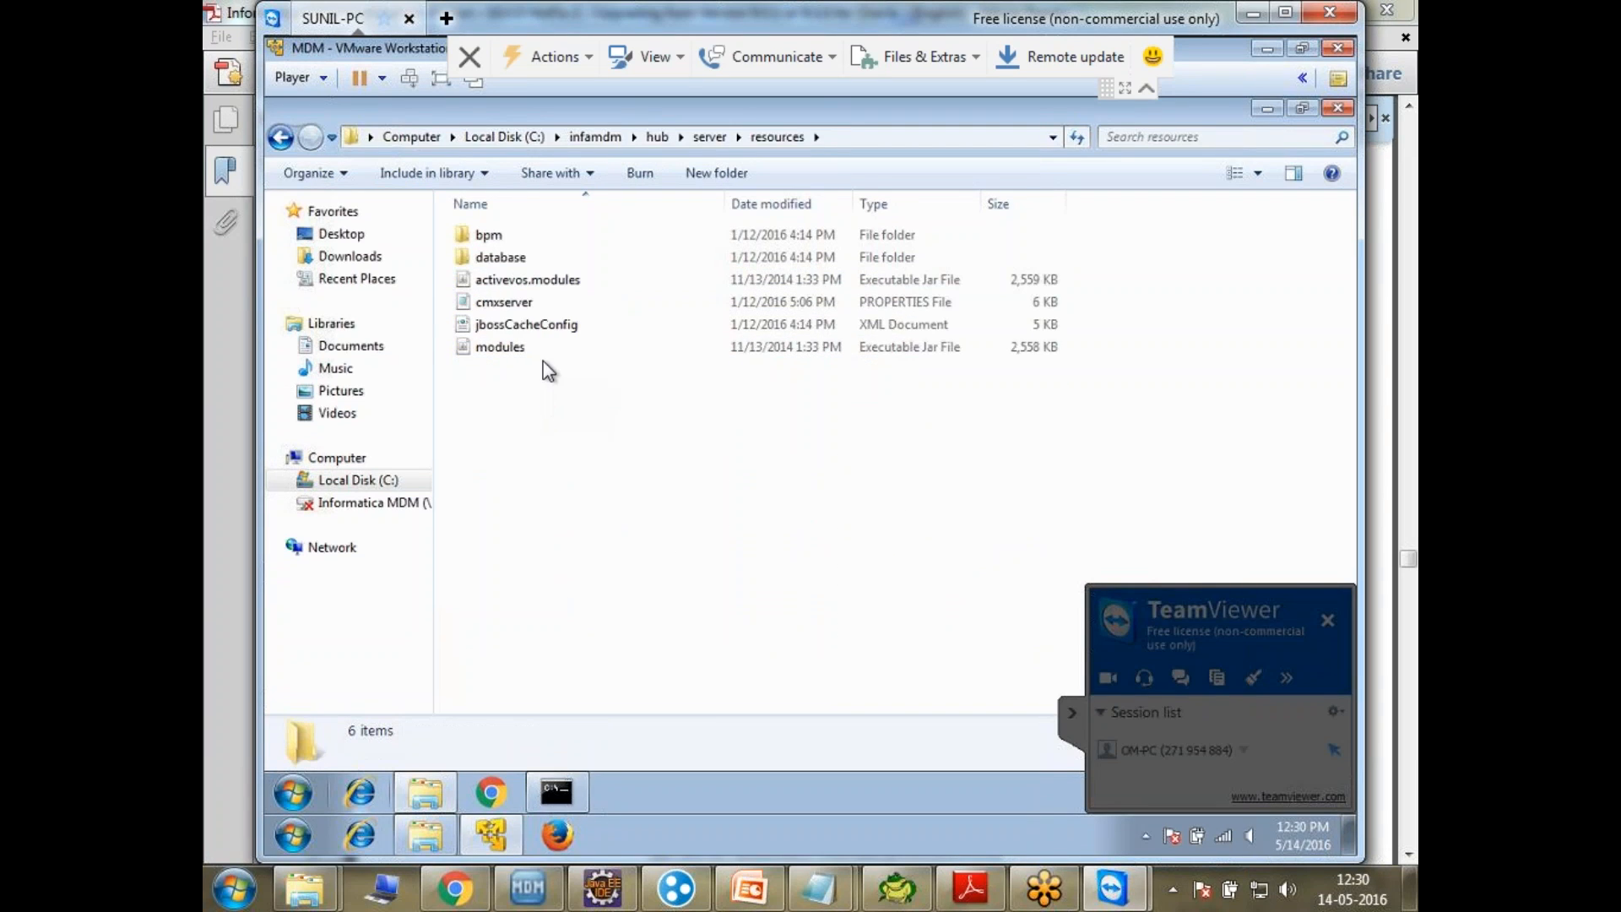
double_click(505, 300)
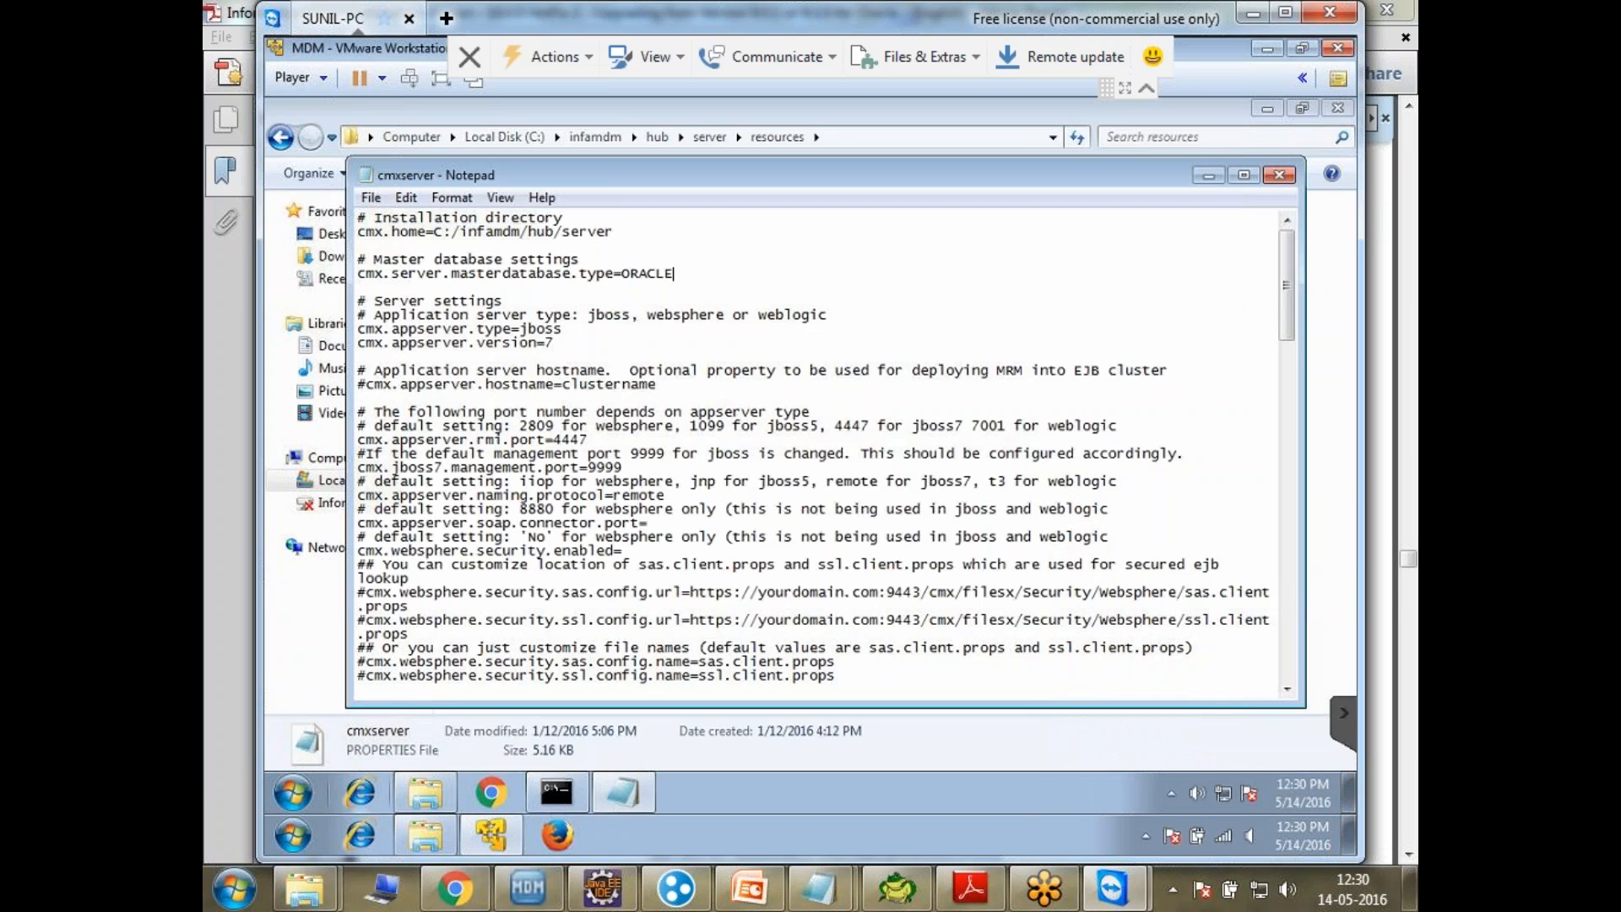
scroll(down, 3)
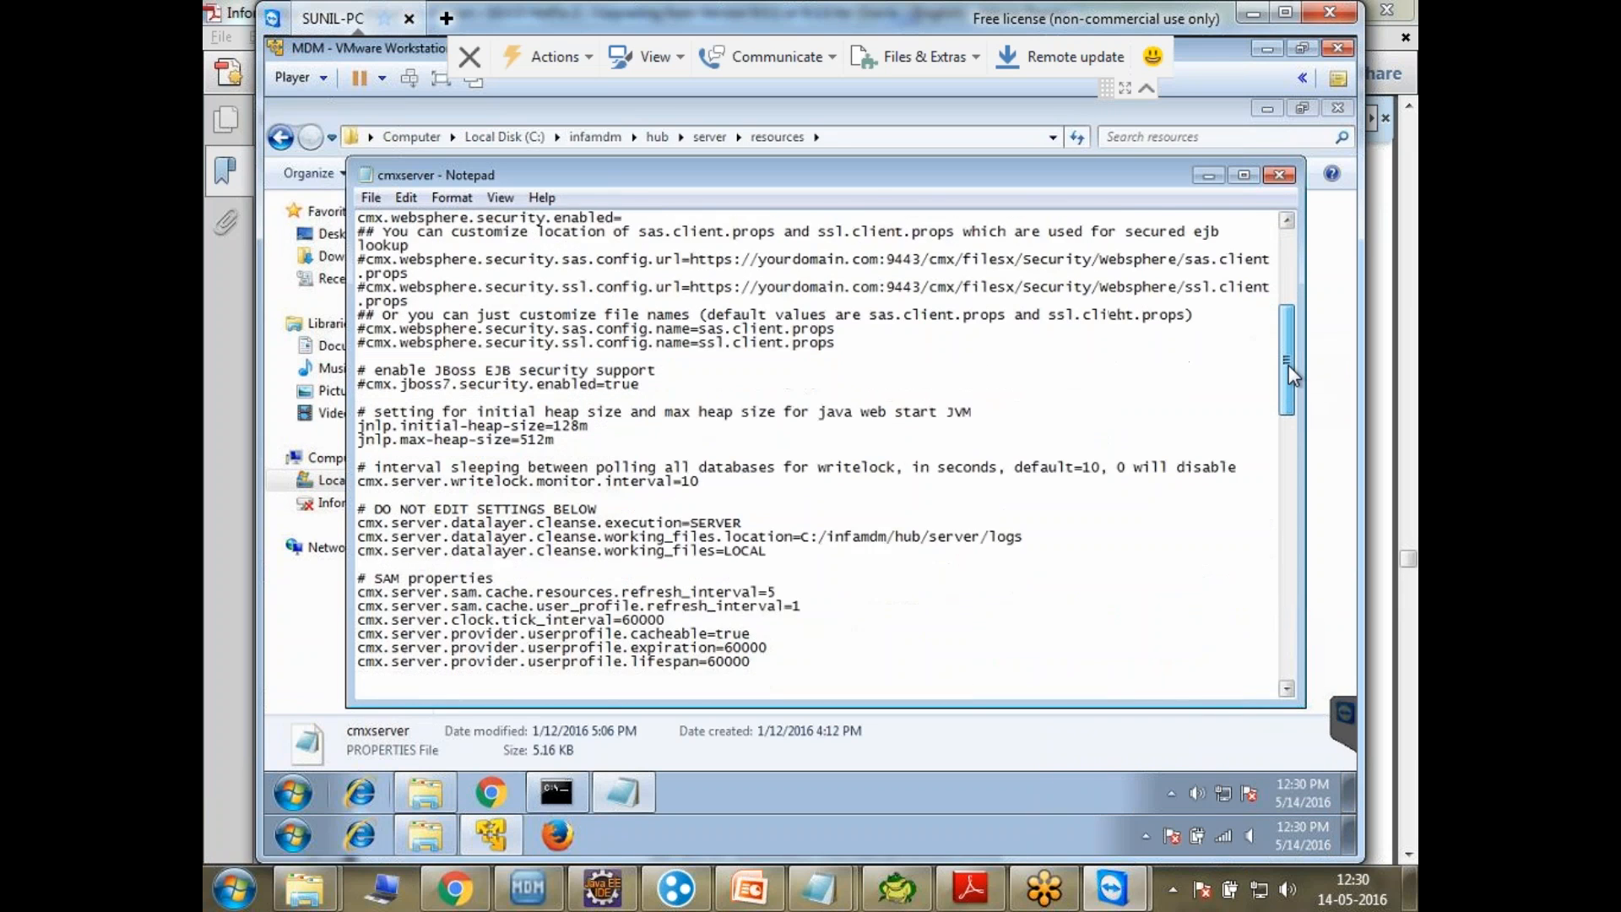
scroll(down, 3)
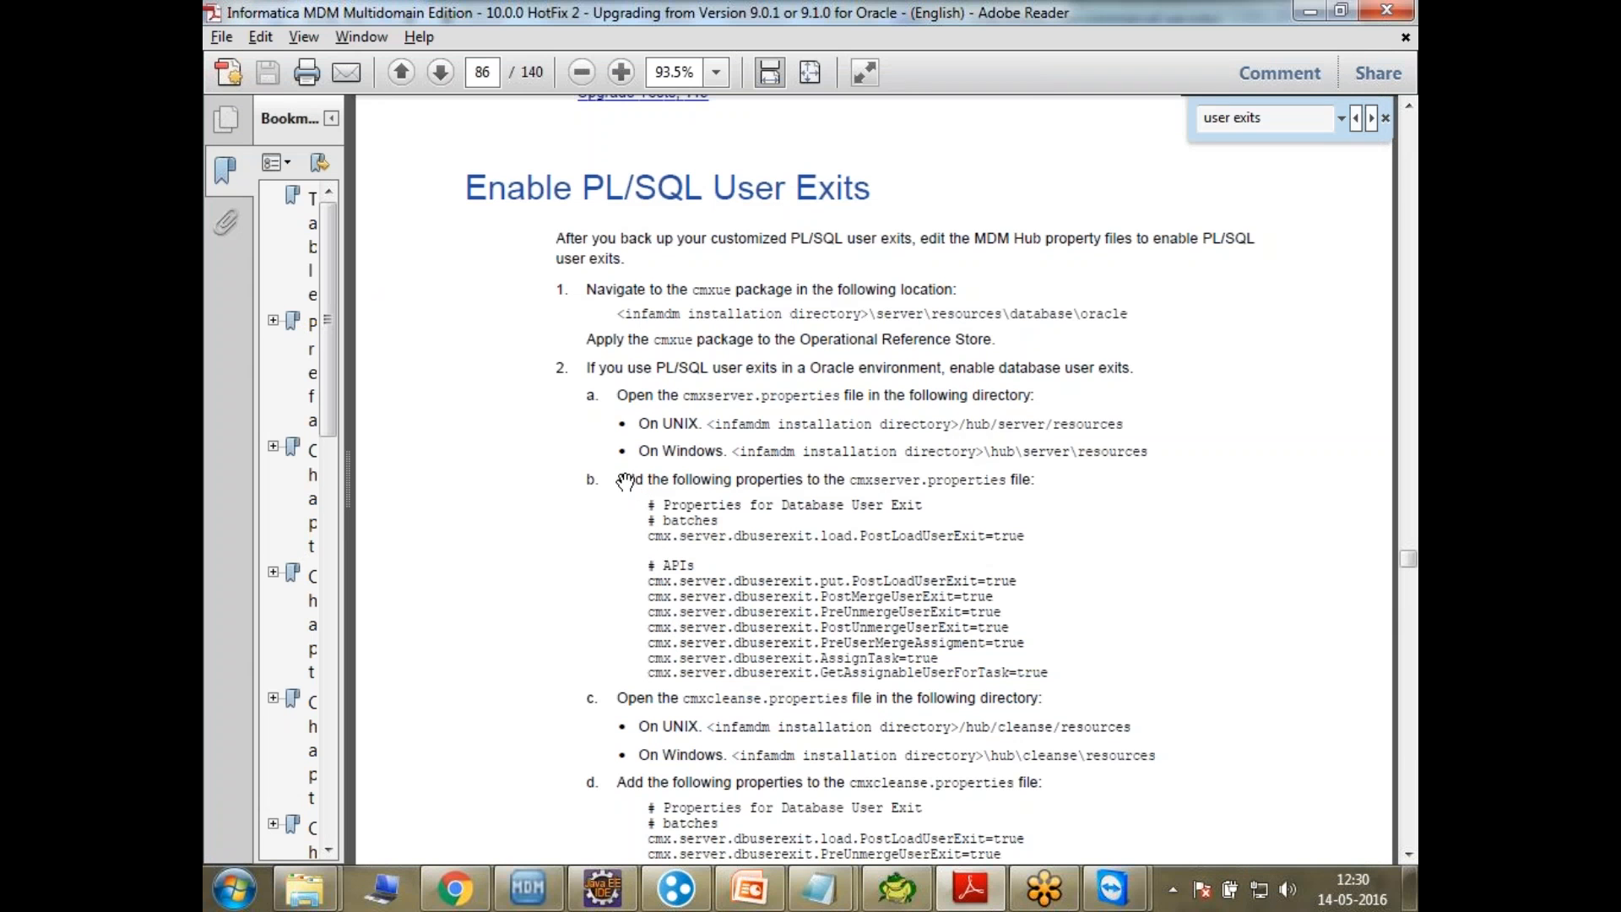
mouse_move(807, 521)
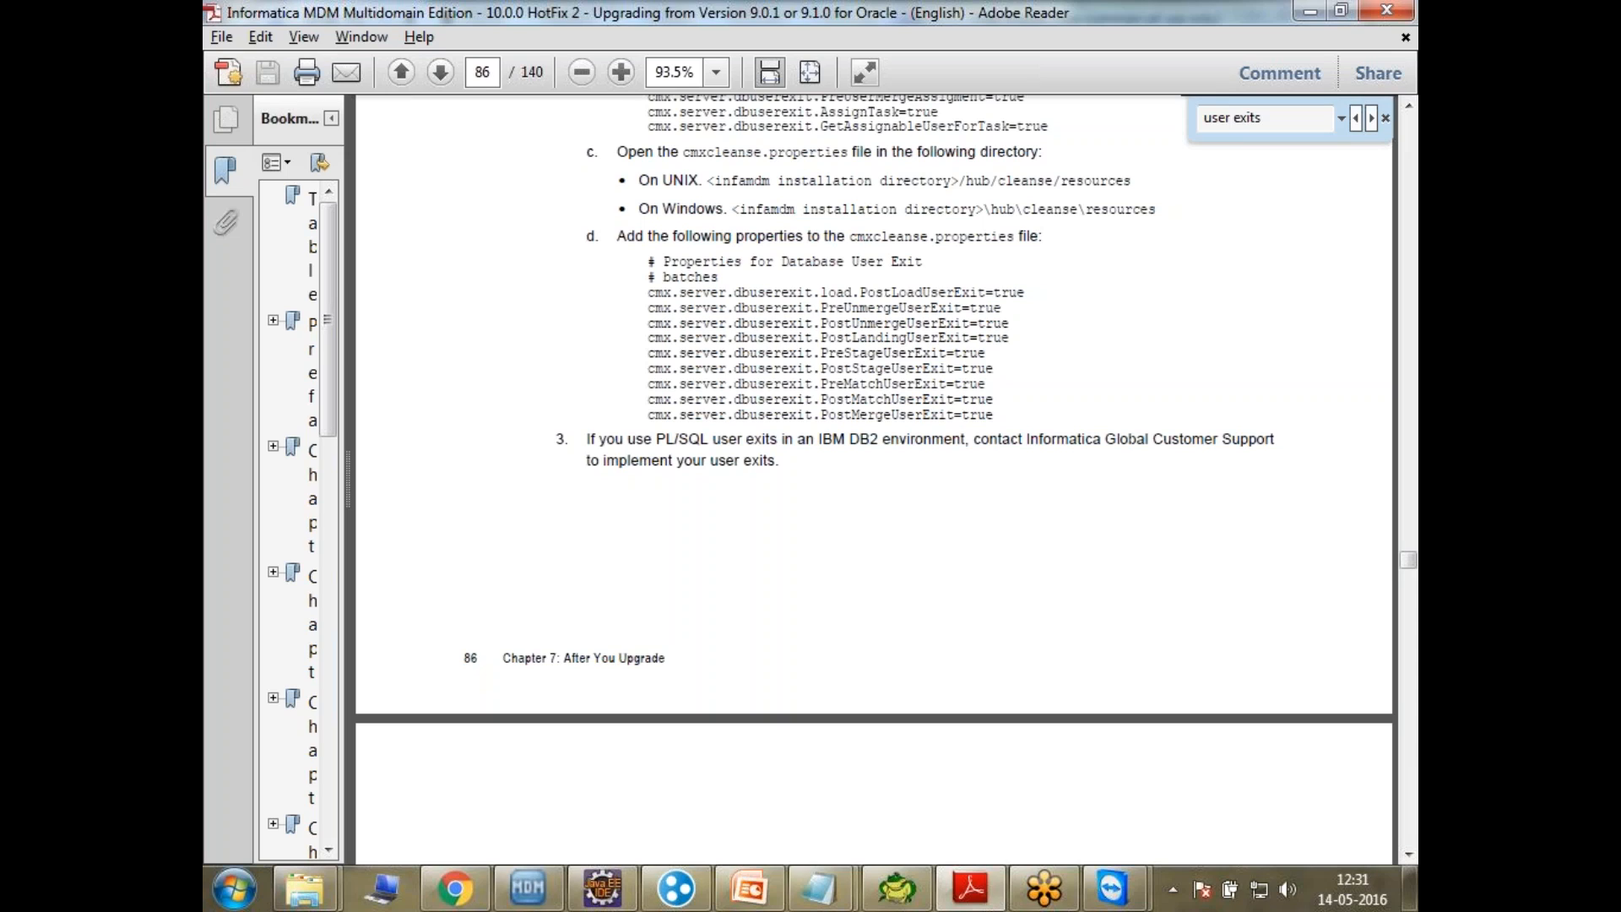
mouse_move(1045, 408)
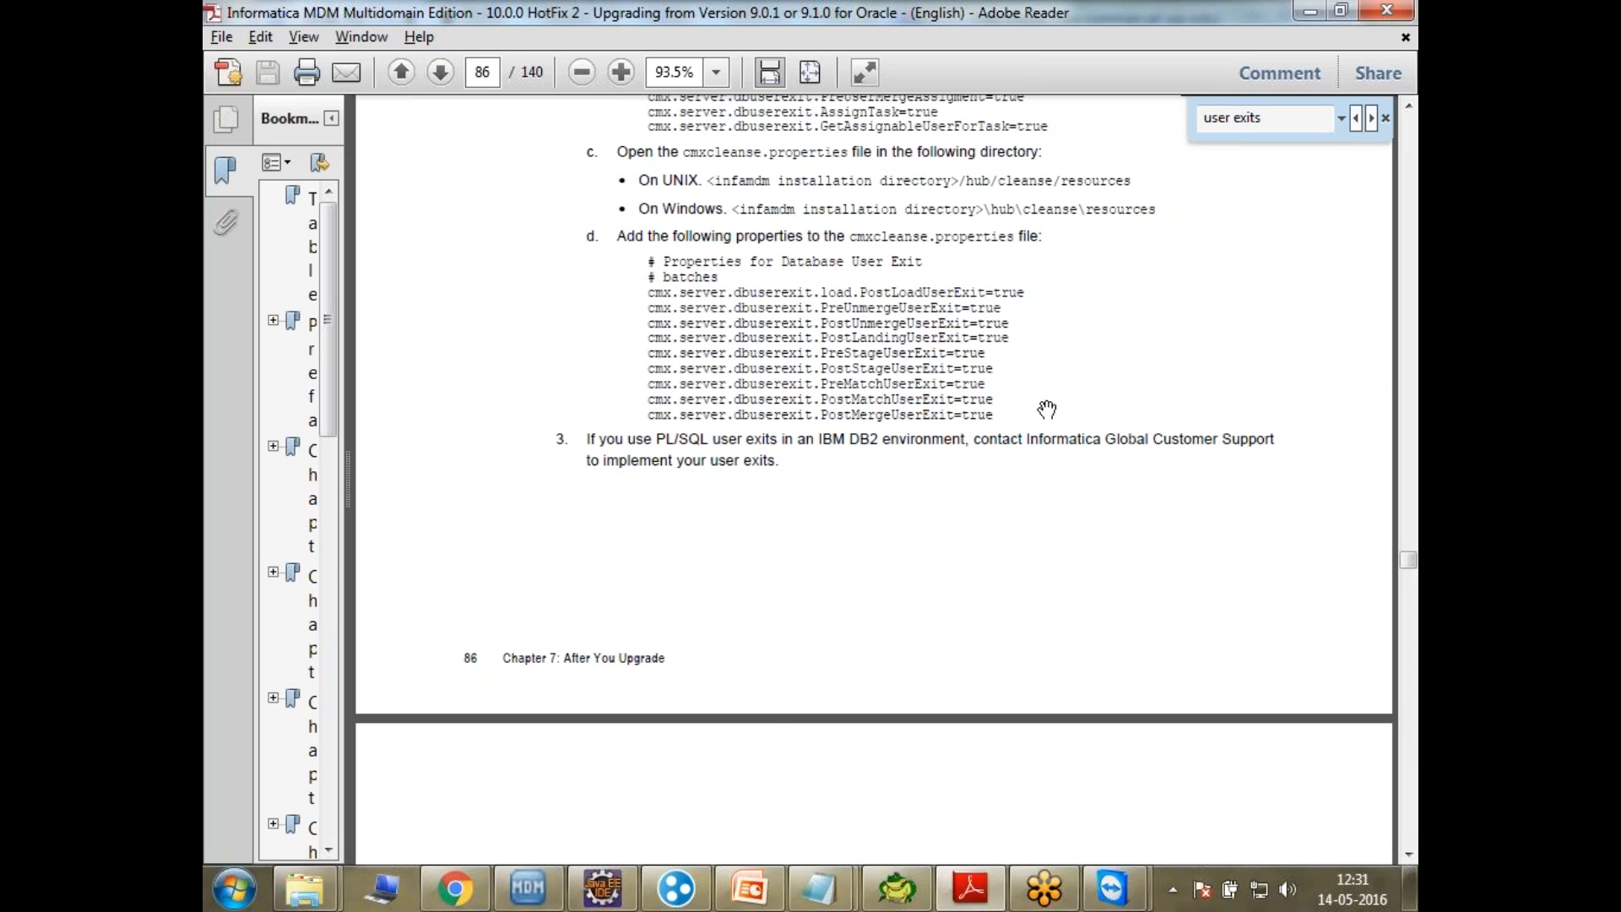
mouse_move(624, 39)
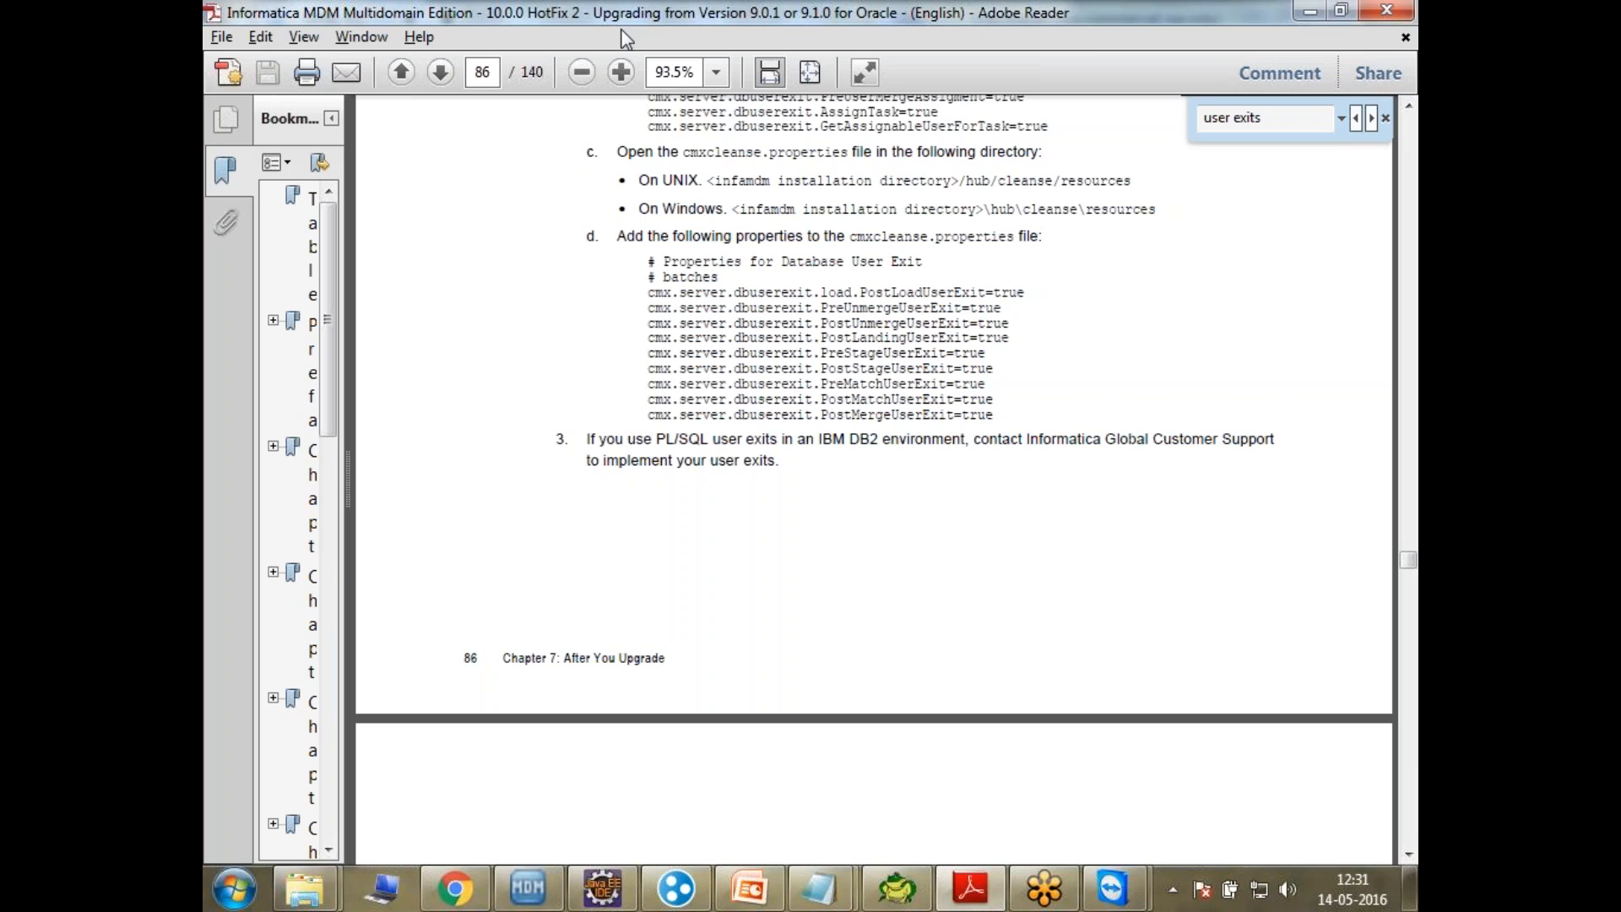